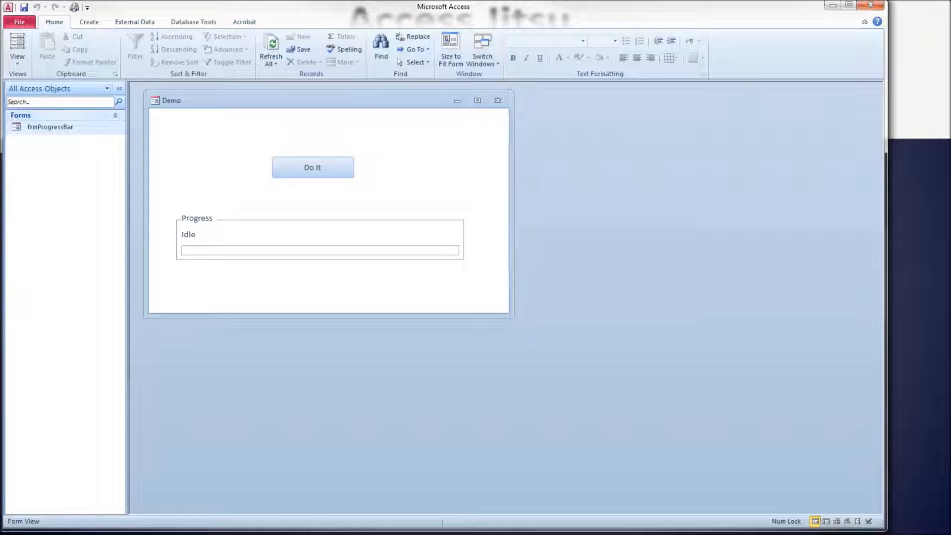
{"action": "mouse_move", "coordinate": [424, 261]}
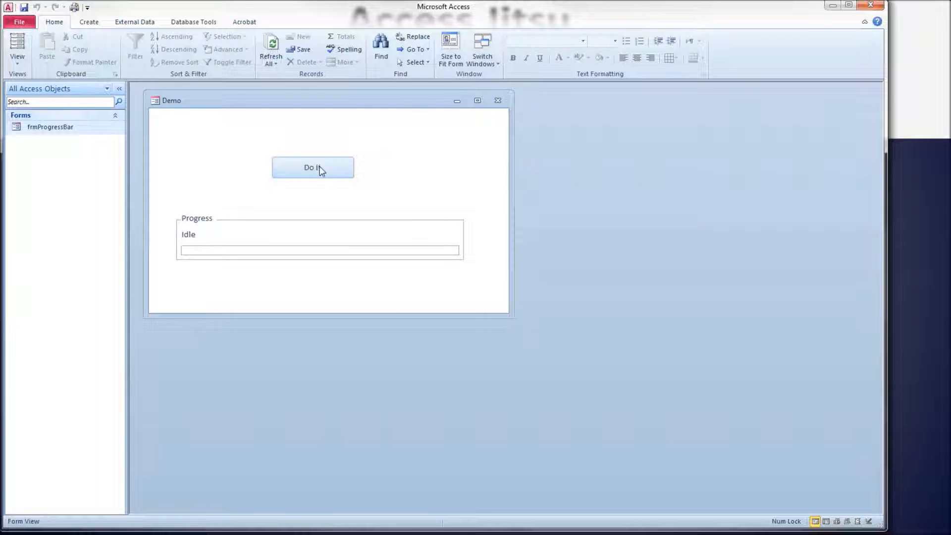
{"action": "mouse_move", "coordinate": [192, 239]}
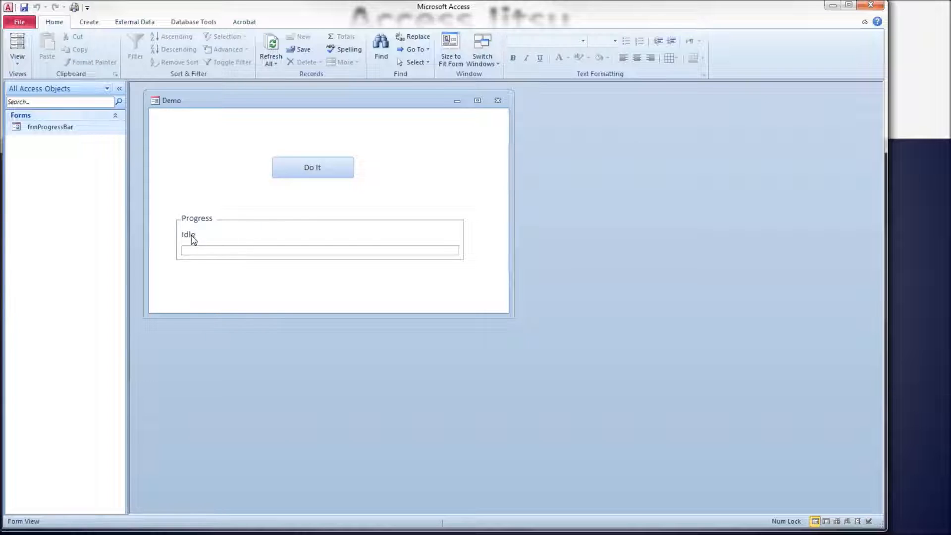
{"action": "mouse_move", "coordinate": [257, 236]}
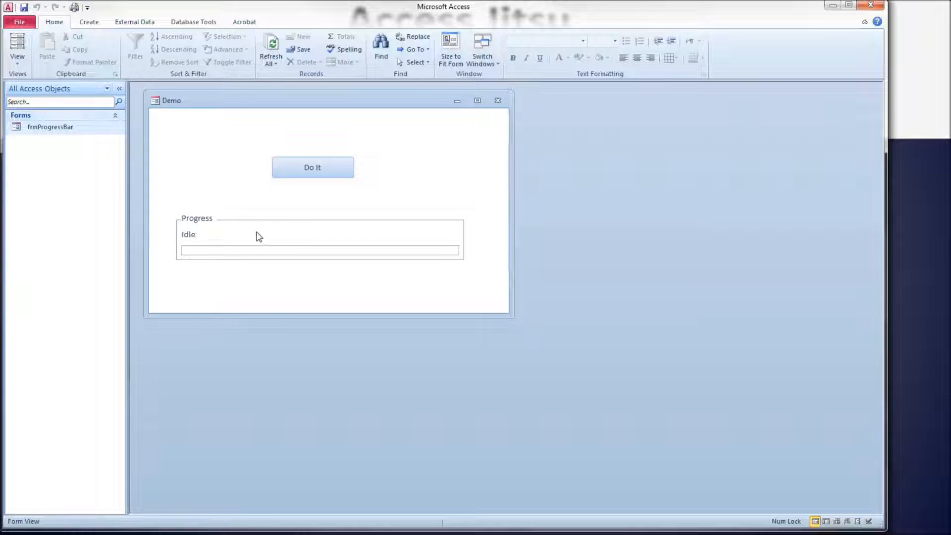
{"action": "mouse_move", "coordinate": [193, 238]}
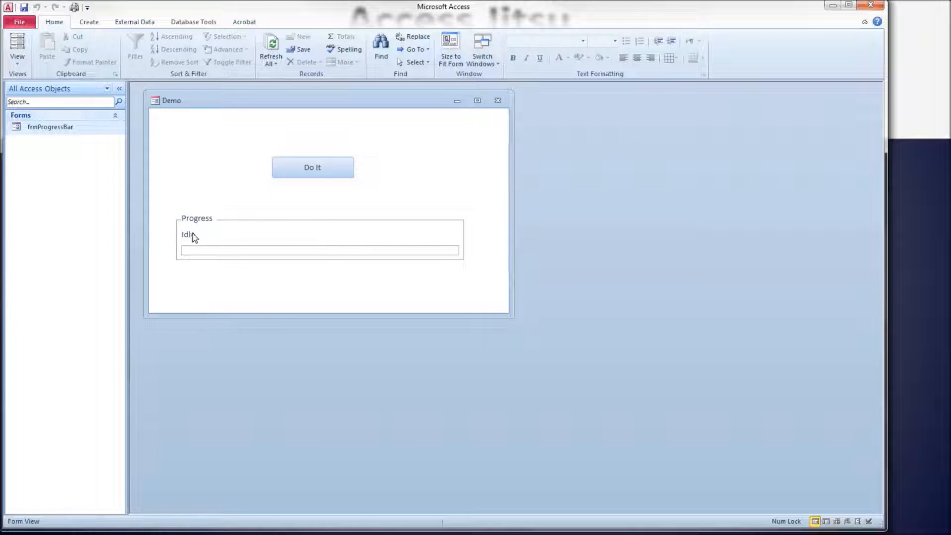
{"action": "mouse_move", "coordinate": [212, 238]}
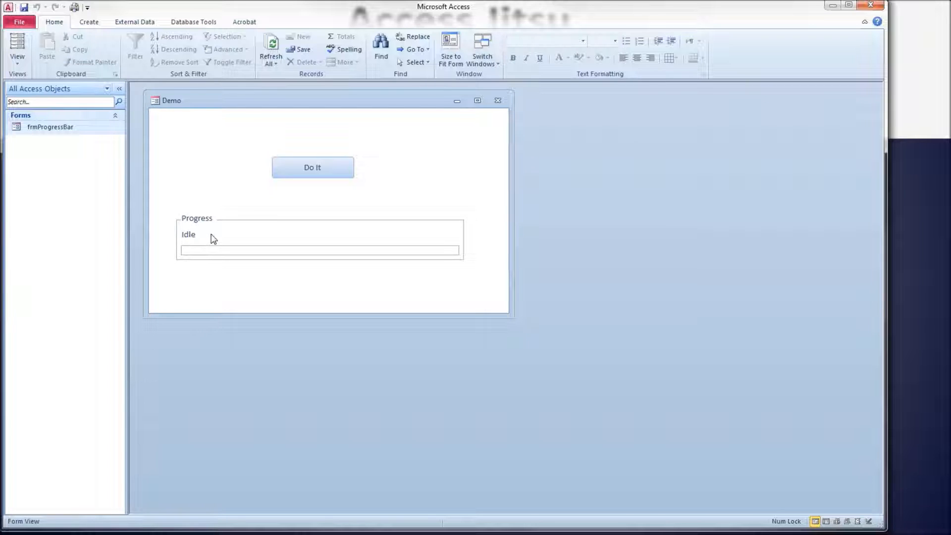
{"action": "mouse_move", "coordinate": [234, 256]}
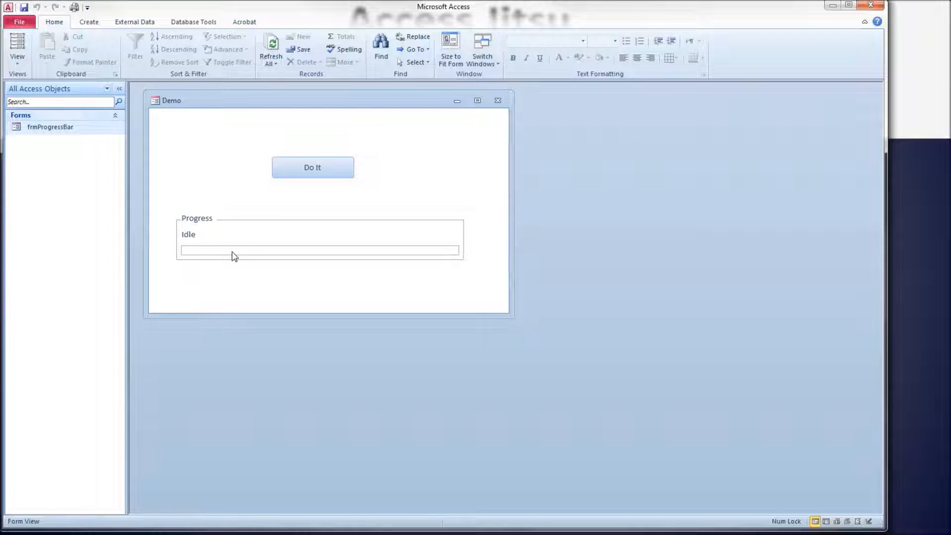
Step: Set frmProgressBar's On Load property to [Event Procedure] in the Property Sheet
{"action": "left_click", "coordinate": [312, 167]}
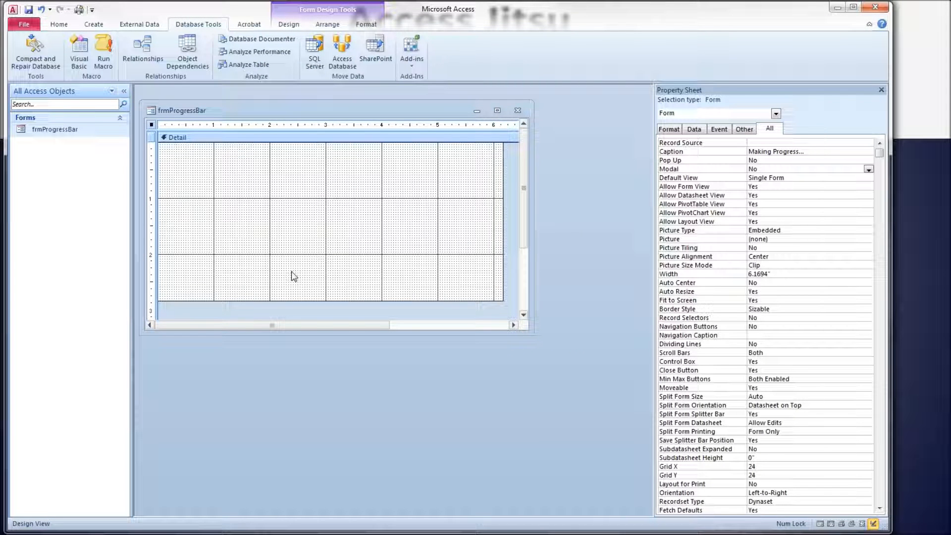
{"action": "mouse_move", "coordinate": [878, 276]}
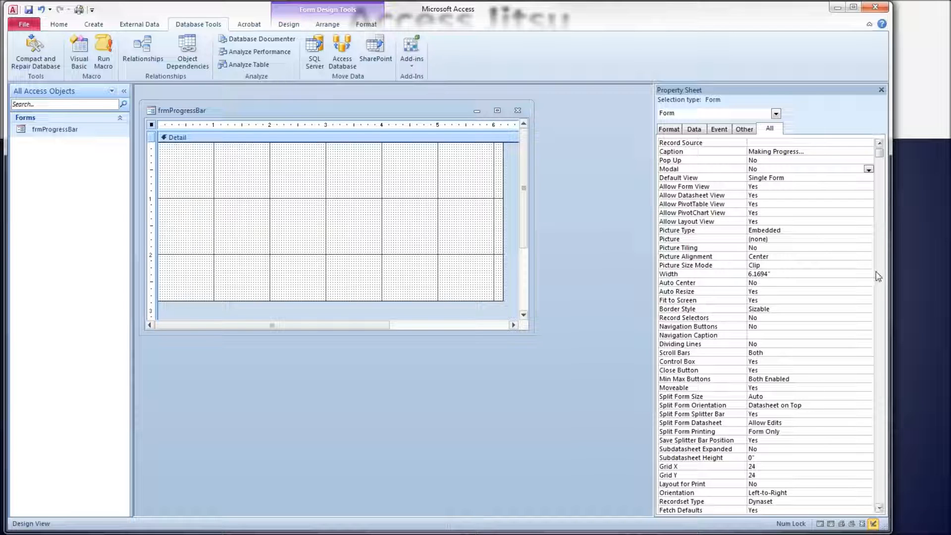
{"action": "scroll", "scroll_direction": "down", "scroll_amount": 3}
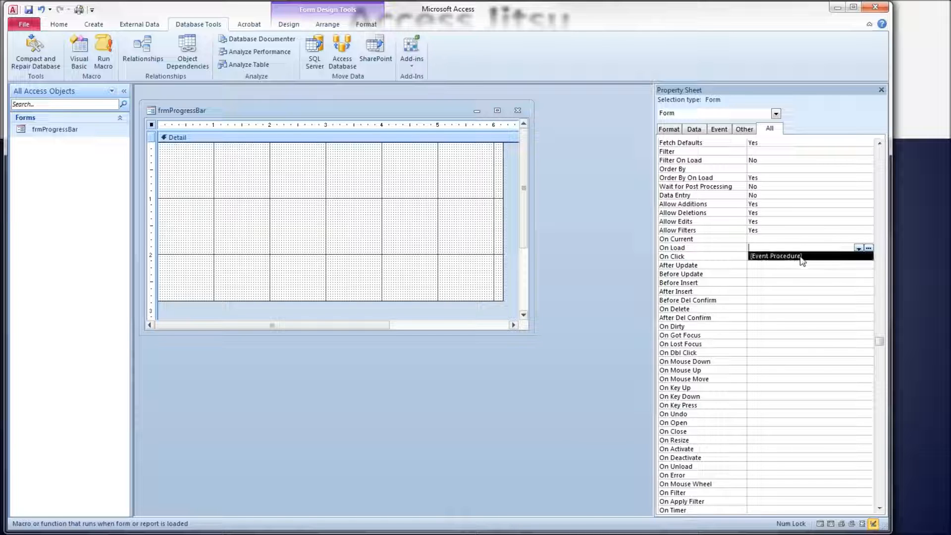
{"action": "left_click", "coordinate": [868, 248]}
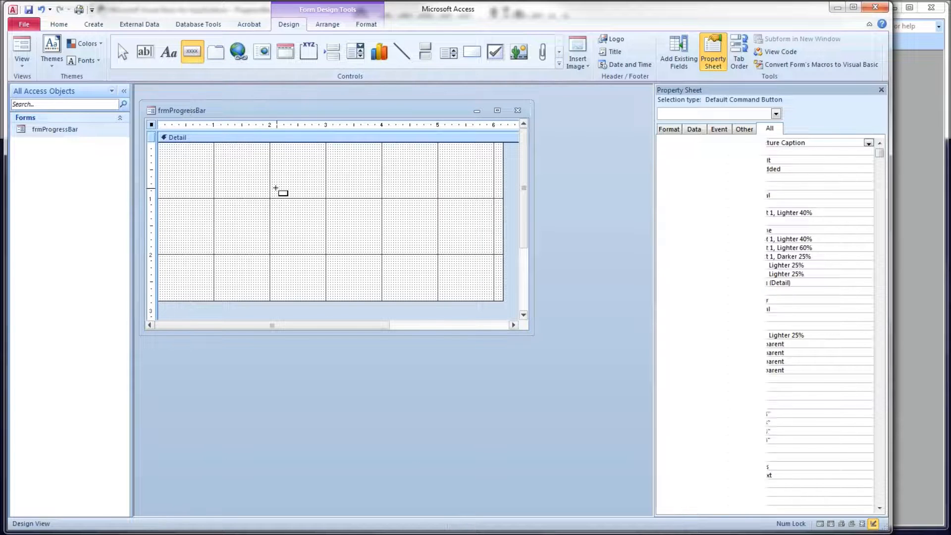
Step: Draw a command button, cancel its wizard, and name it cmdStart with caption 'Do The Thing'
{"action": "left_click", "coordinate": [281, 194]}
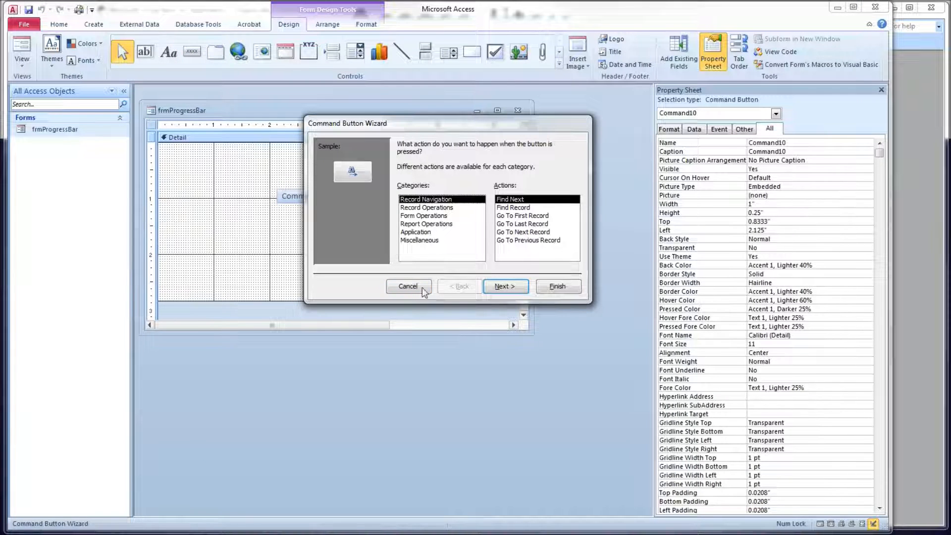
{"action": "left_click", "coordinate": [408, 286]}
{"action": "type", "text": "Do The Thing"}
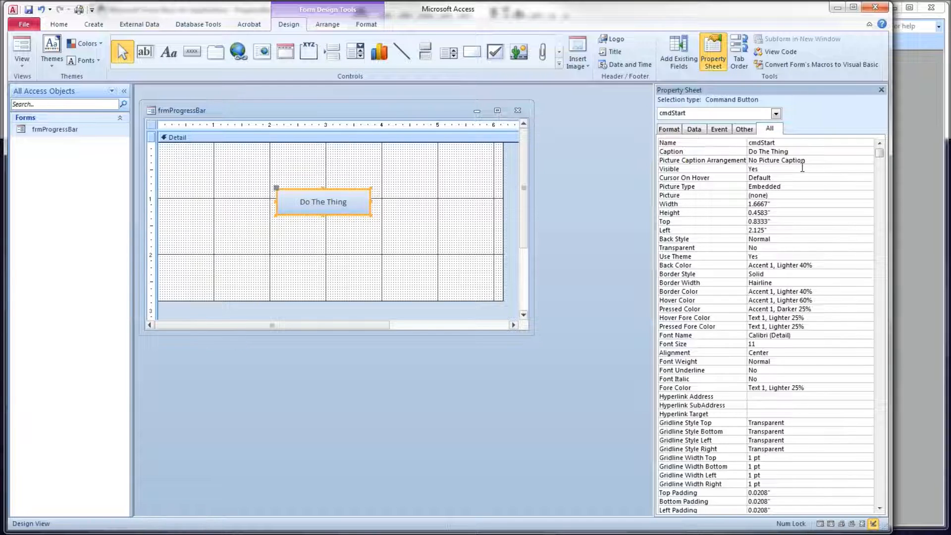
{"action": "left_click", "coordinate": [810, 177]}
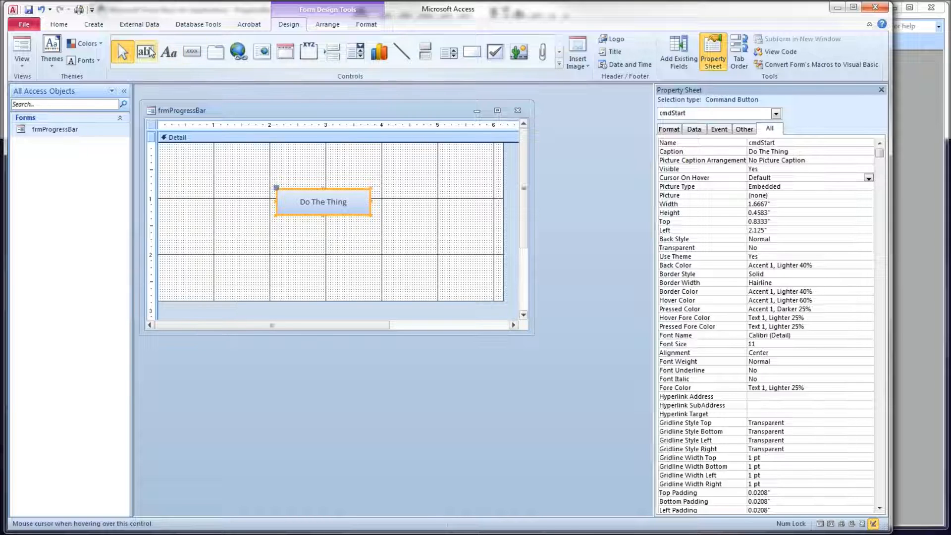
Step: Add a wide label captioned Idle below the button and name it lblCurrentTask
{"action": "left_click", "coordinate": [201, 243]}
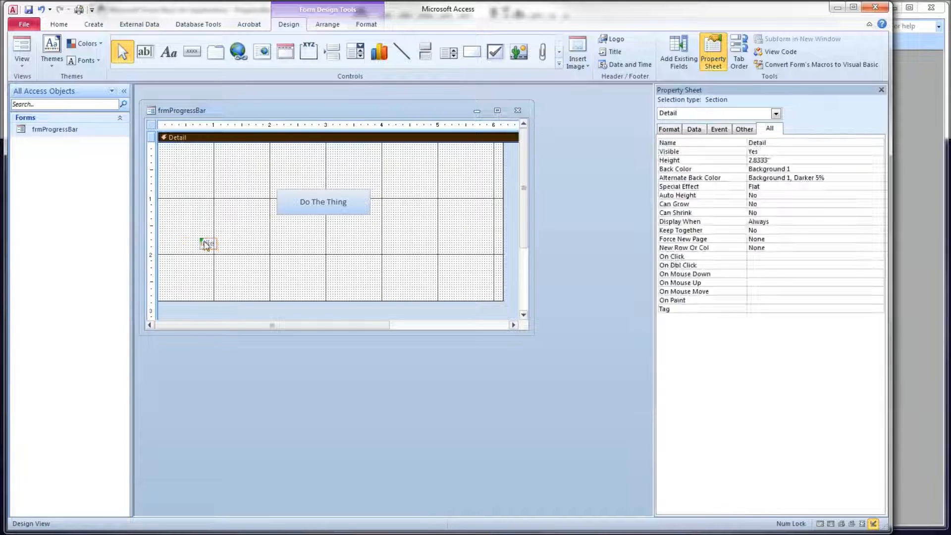
{"action": "left_click", "coordinate": [208, 243]}
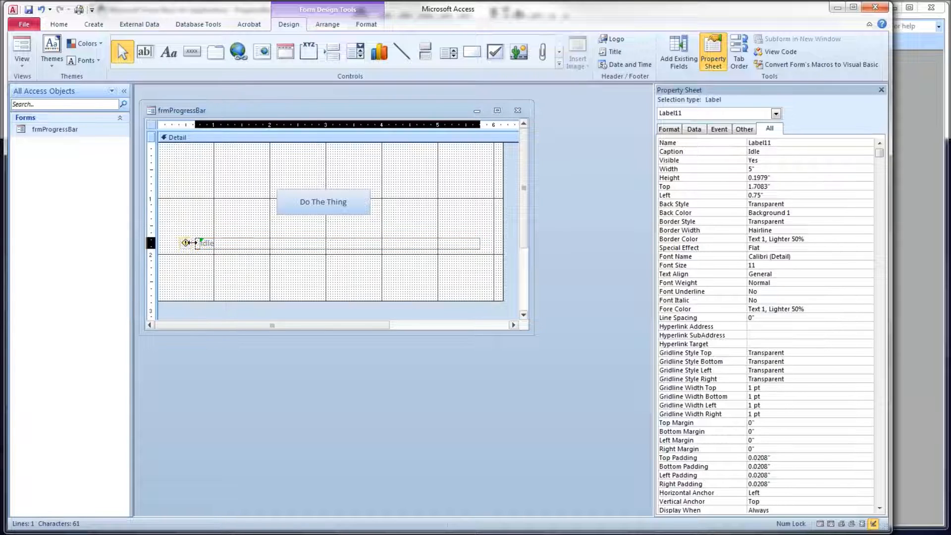
{"action": "left_click", "coordinate": [334, 273]}
{"action": "type", "text": "lblCurren"}
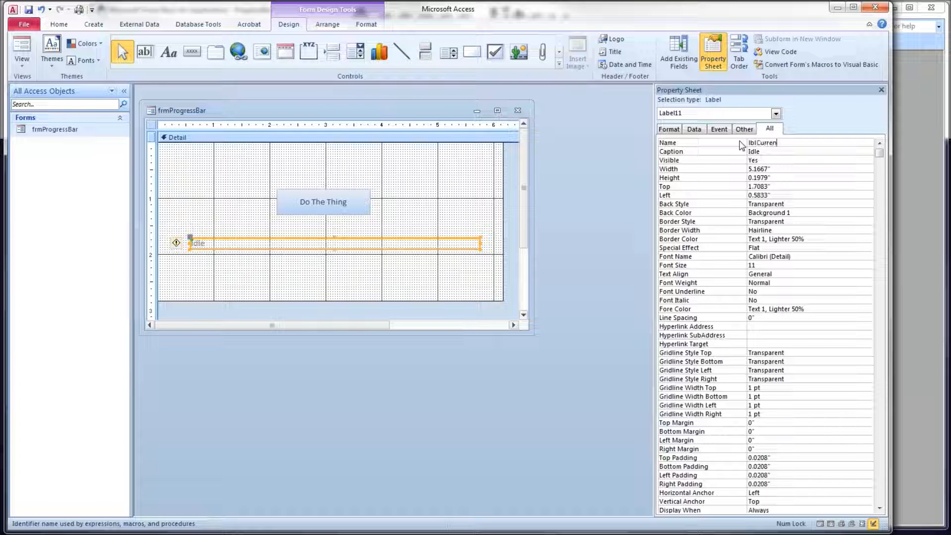
{"action": "type", "text": "tTask"}
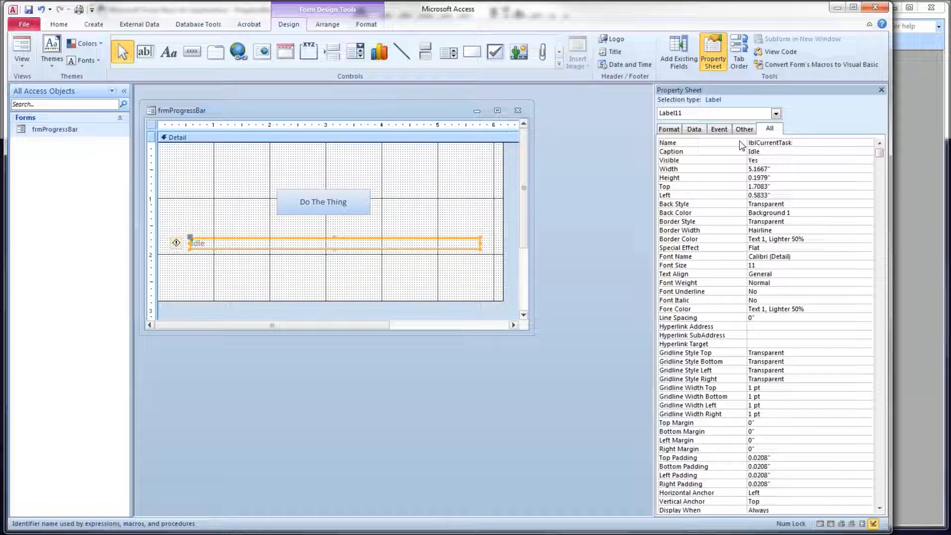
{"action": "left_click", "coordinate": [176, 136]}
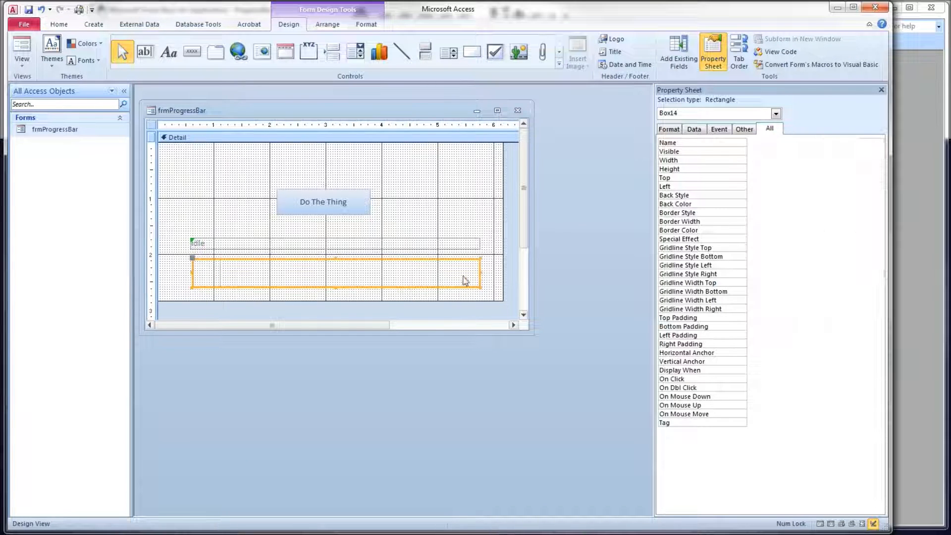
Step: Draw a thin rectangle named BoxProgress under the label with Special Effect set to Flat
{"action": "left_click", "coordinate": [323, 270]}
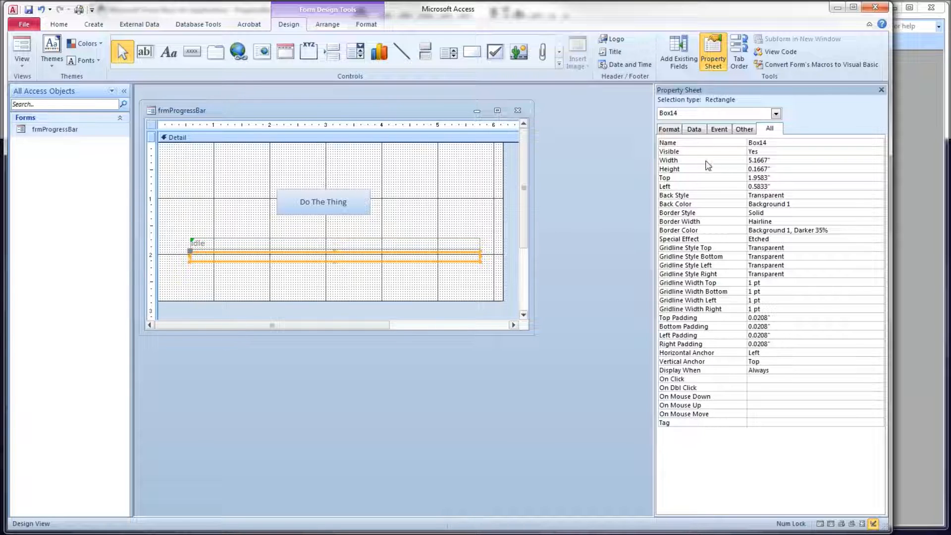
{"action": "left_click", "coordinate": [812, 142]}
{"action": "type", "text": "Progress"}
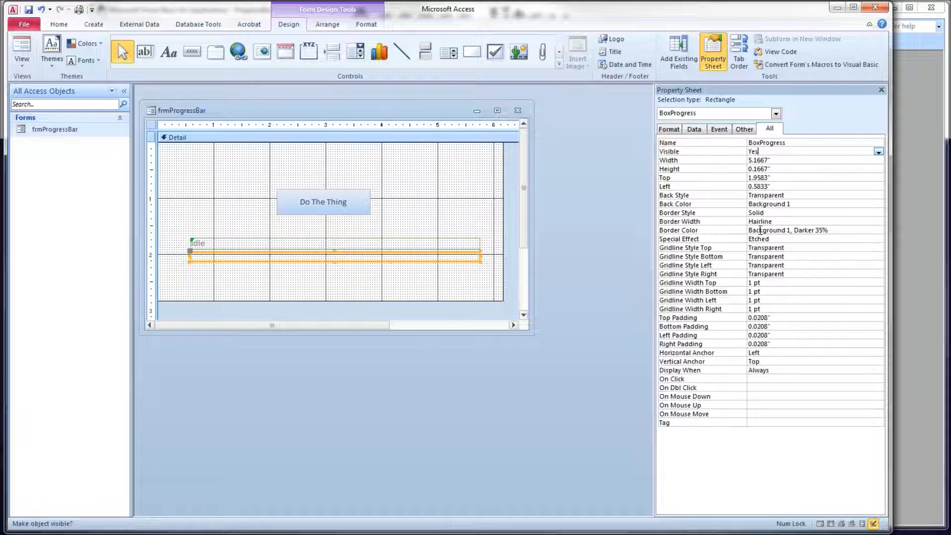
{"action": "left_click", "coordinate": [877, 238]}
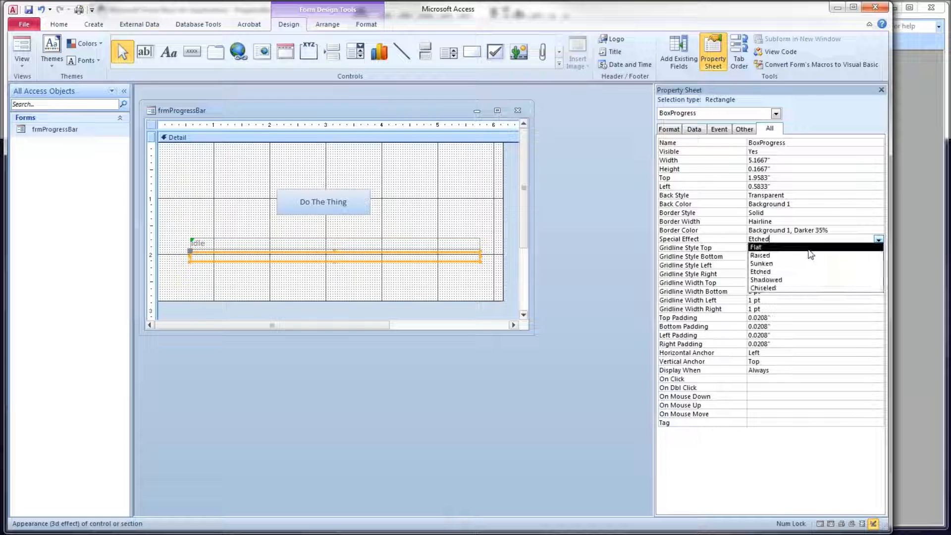
{"action": "left_click", "coordinate": [756, 246]}
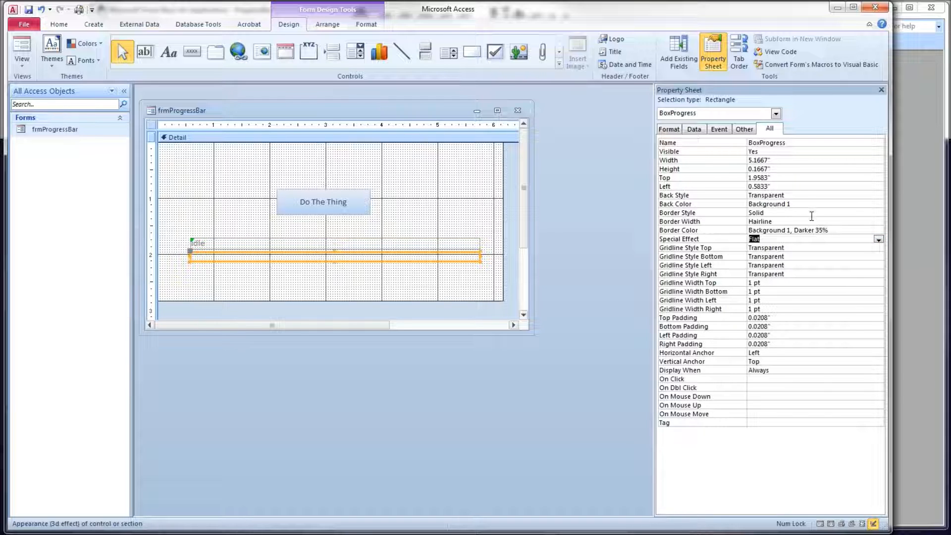
{"action": "left_click", "coordinate": [291, 287]}
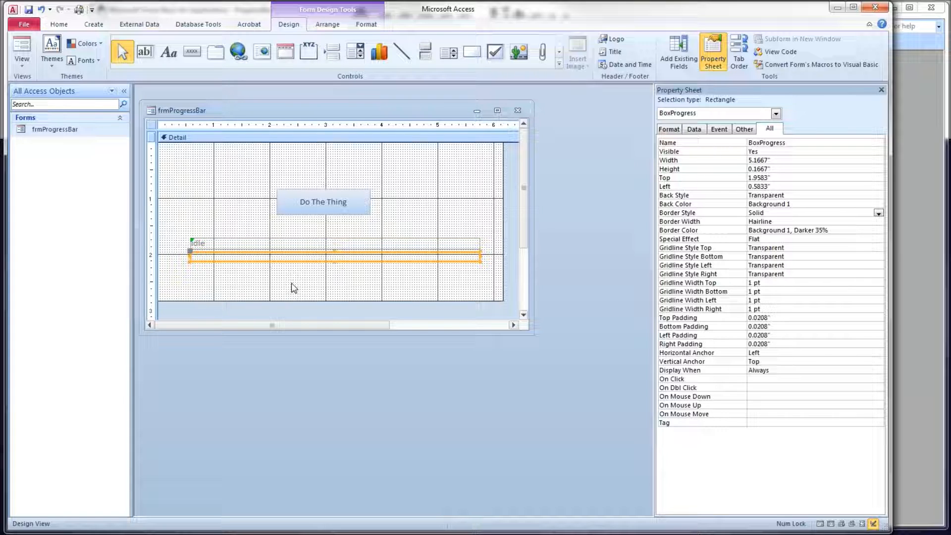
{"action": "mouse_move", "coordinate": [238, 205]}
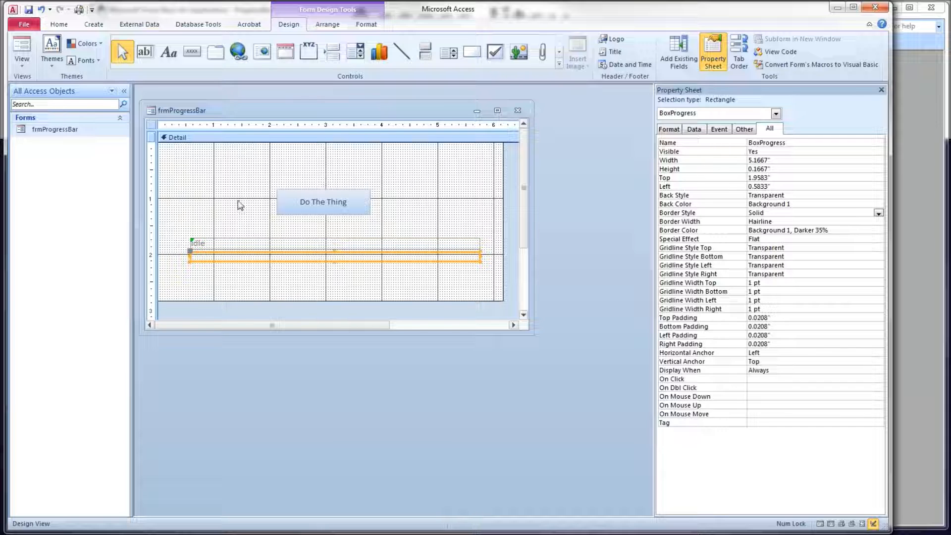
Step: Insert the GreenProgressBar32x32.jpg picture as an image control on the form
{"action": "left_click", "coordinate": [175, 137]}
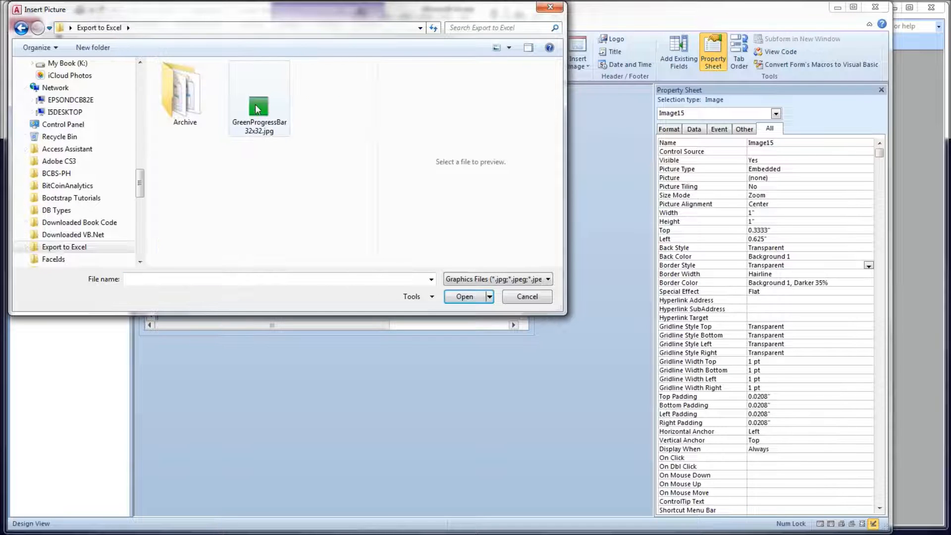
{"action": "left_click", "coordinate": [464, 296]}
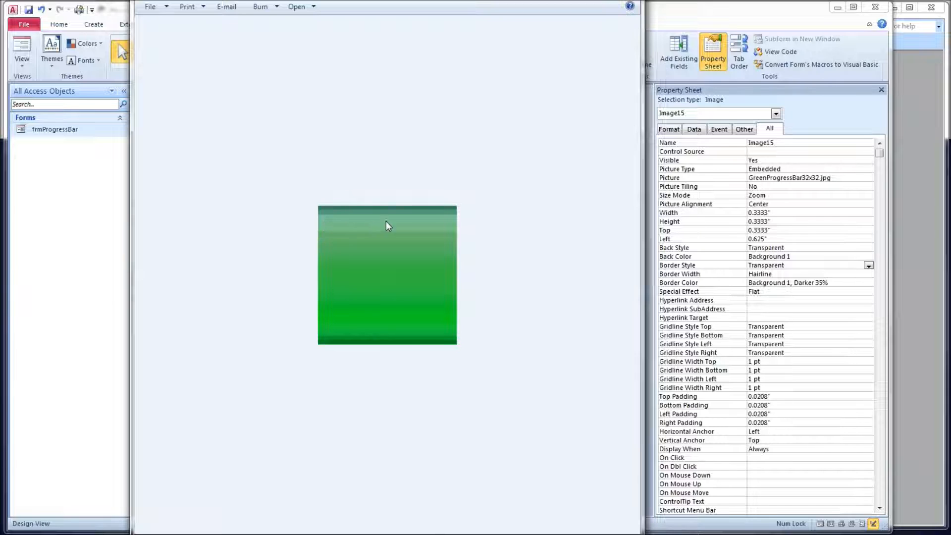
{"action": "mouse_move", "coordinate": [519, 264]}
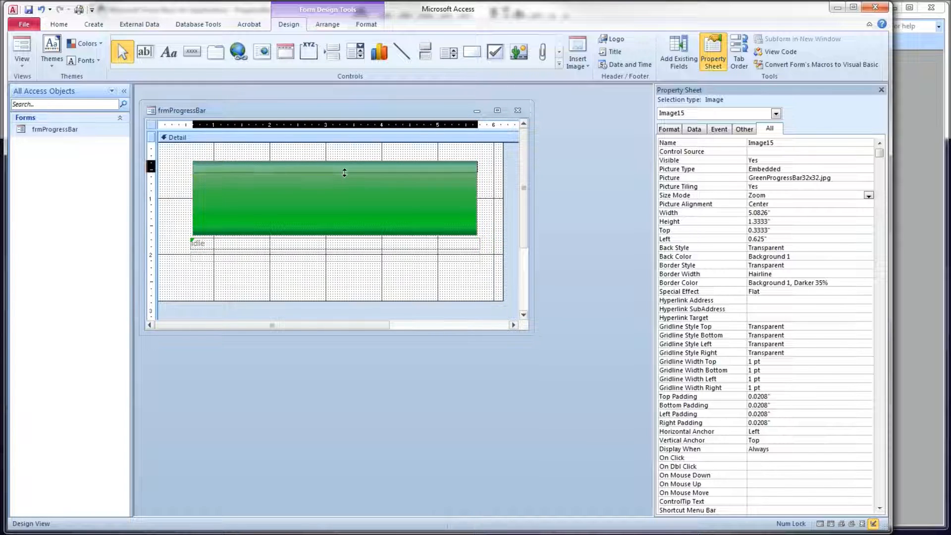
Step: Collapse the green image into a thin strip beside BoxProgress and give it an img-style name
{"action": "left_click_drag", "start_coordinate": [343, 233], "coordinate": [344, 174]}
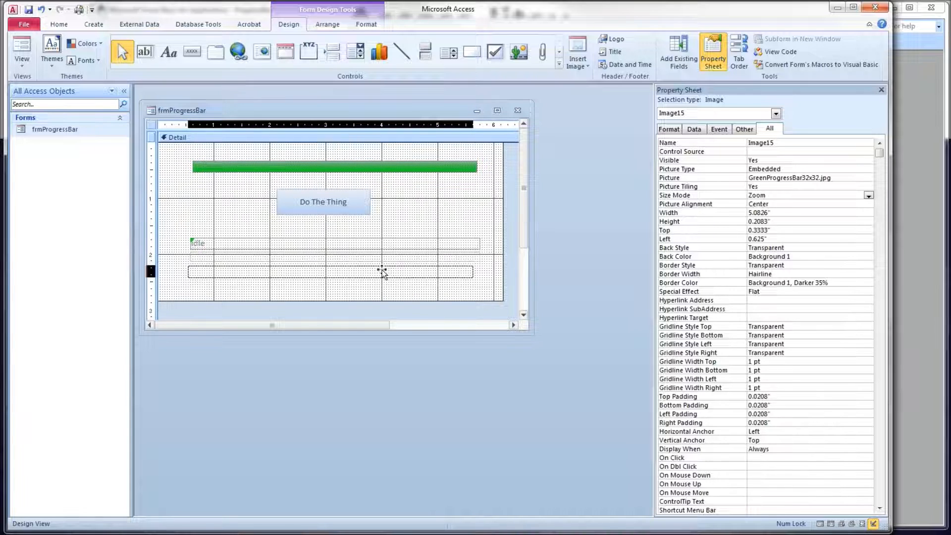
{"action": "left_click", "coordinate": [333, 258]}
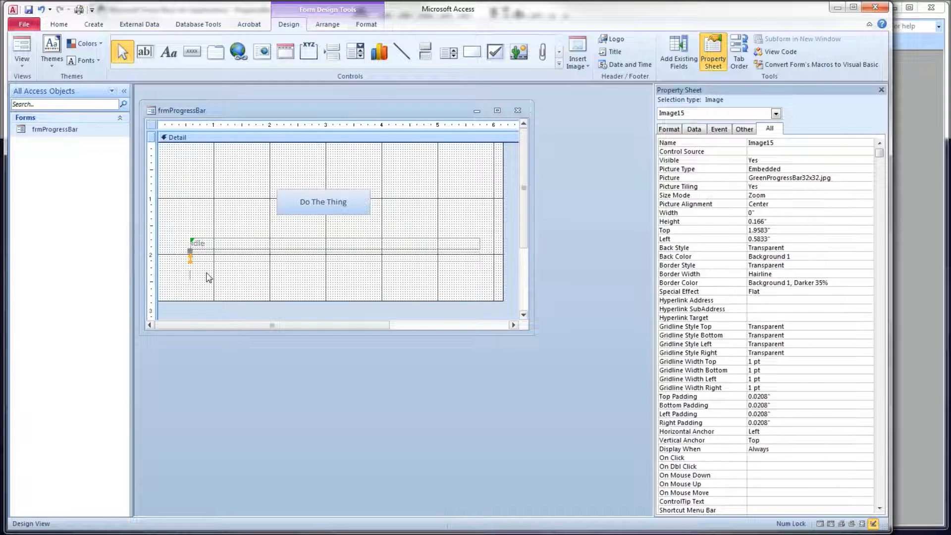
{"action": "left_click", "coordinate": [323, 202]}
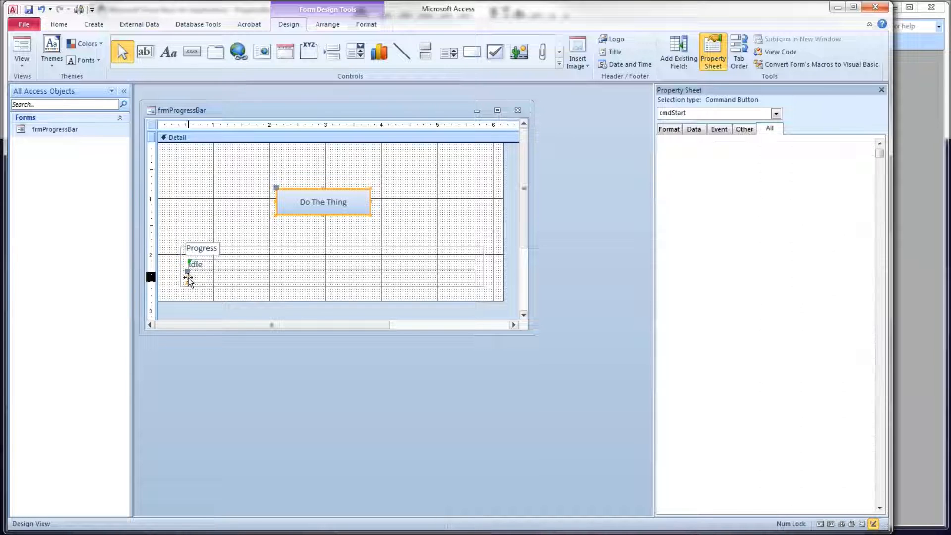
{"action": "left_click", "coordinate": [188, 281]}
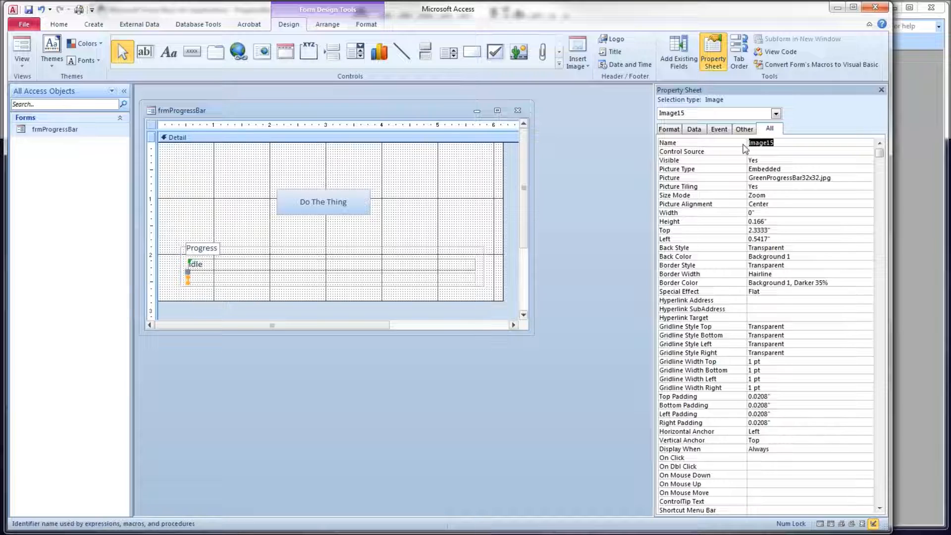
{"action": "type", "text": "img"}
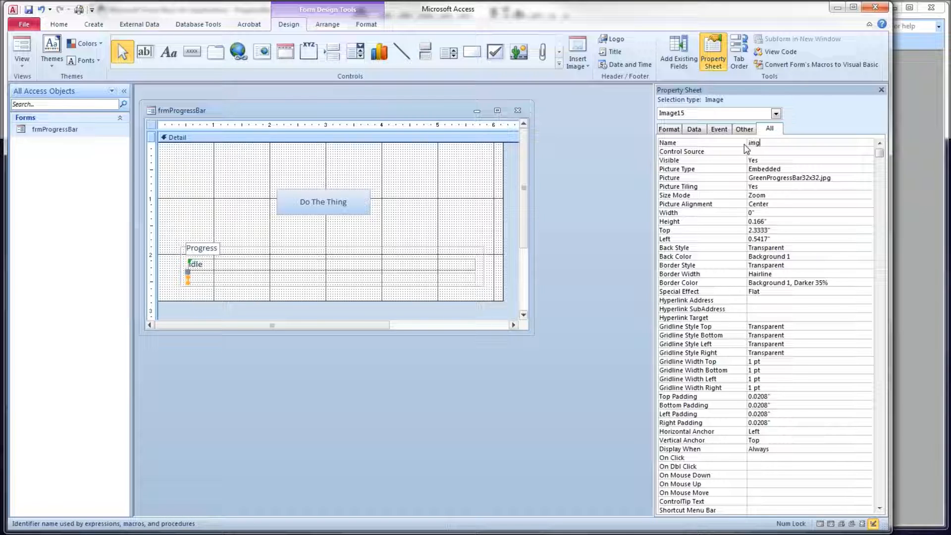
{"action": "type", "text": "r"}
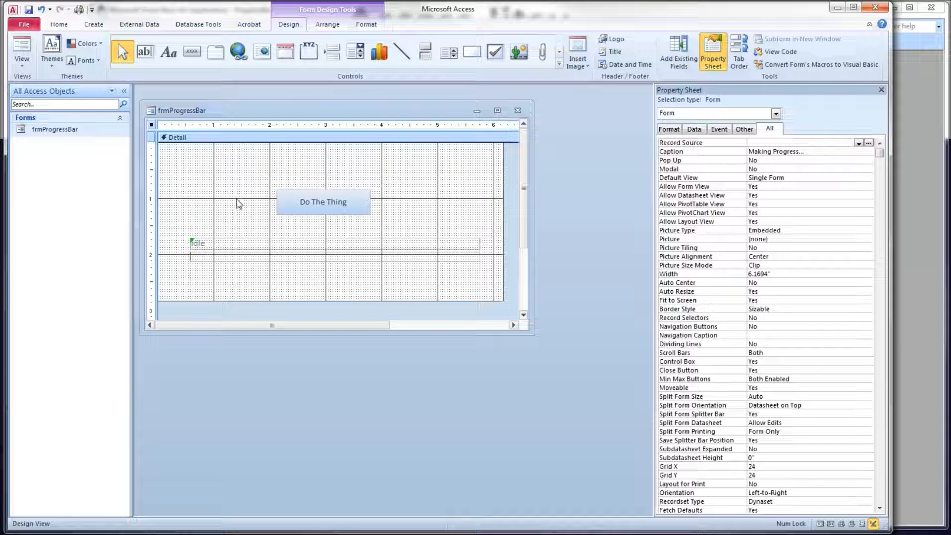
Step: Draw an option group frame around the Idle bar, skipping the wizard, and caption its label Progress
{"action": "left_click", "coordinate": [308, 52]}
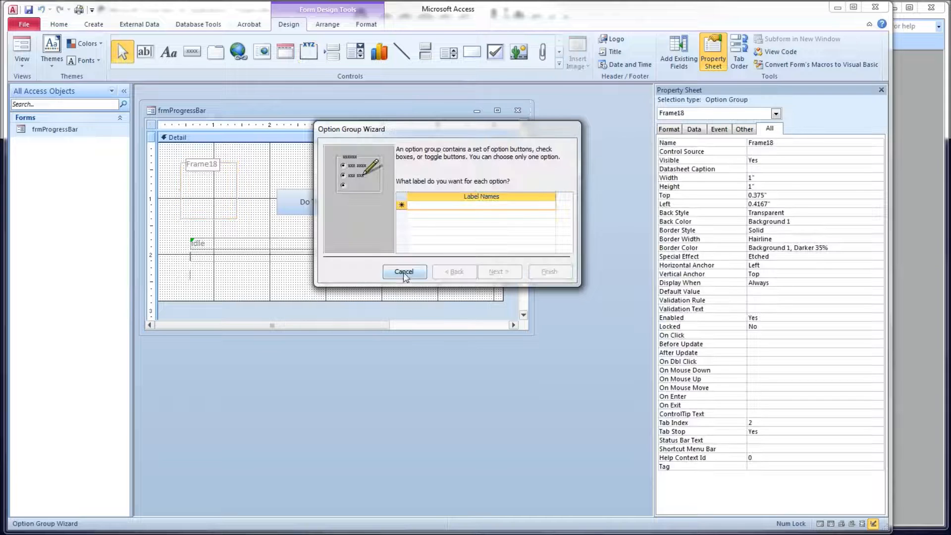
{"action": "left_click", "coordinate": [404, 270]}
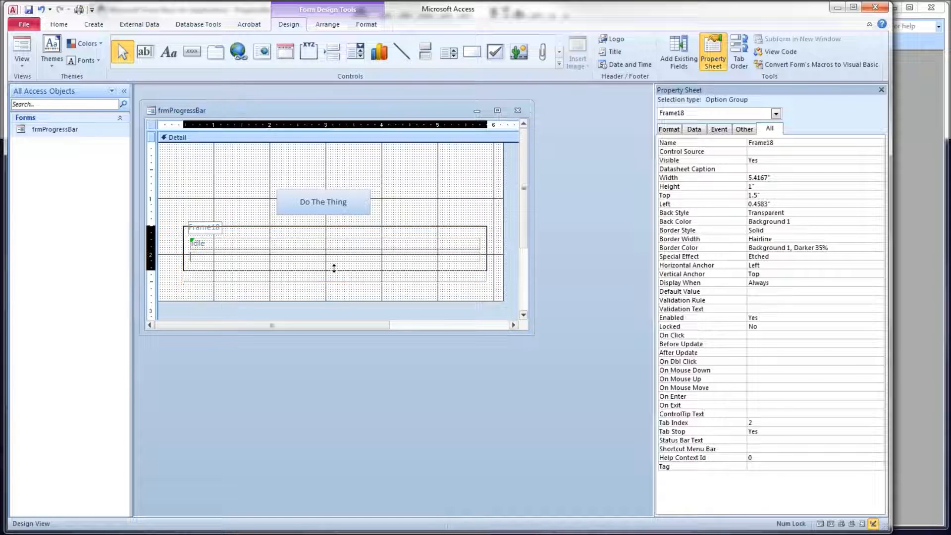
{"action": "left_click", "coordinate": [204, 226]}
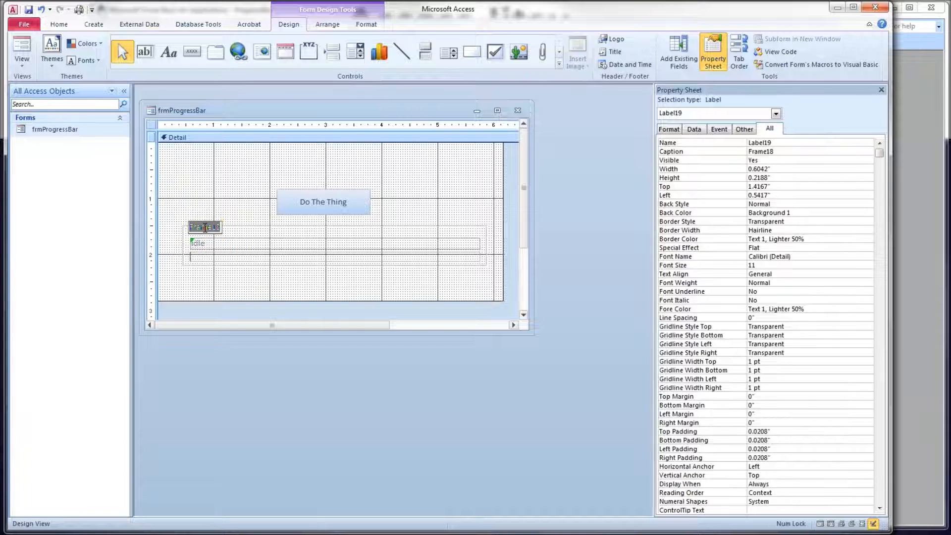
{"action": "type", "text": "Progress"}
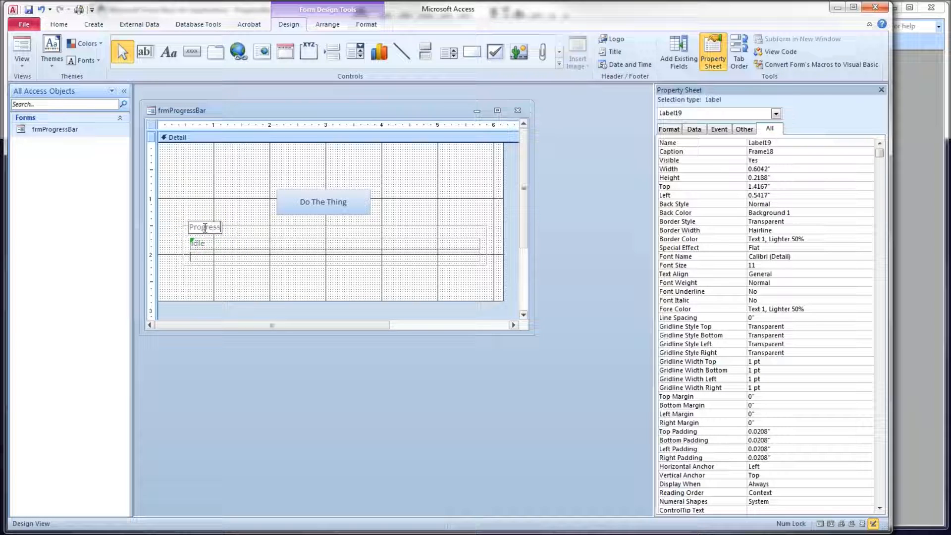
{"action": "left_click", "coordinate": [176, 137]}
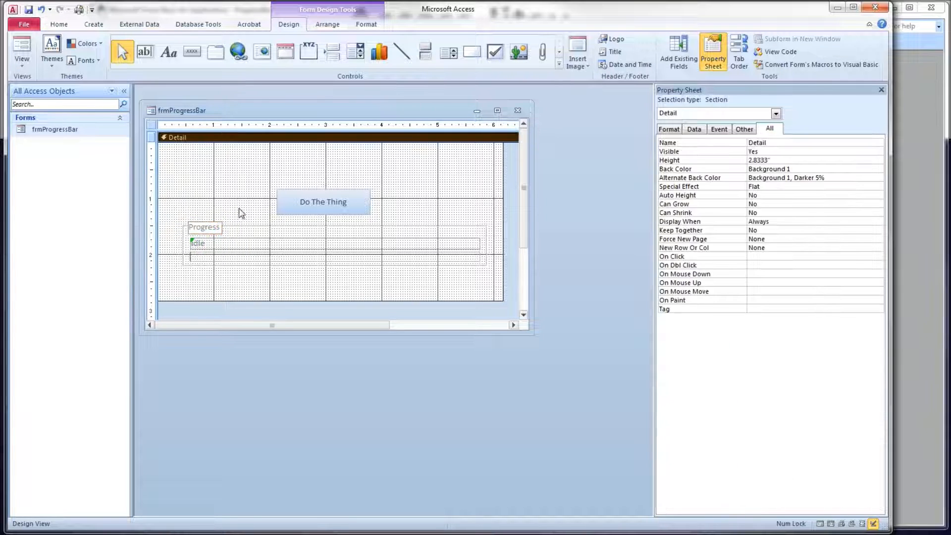
Step: Set the Progress and Idle text Fore Color to Accent 1 Darker 50%
{"action": "left_click", "coordinate": [205, 226]}
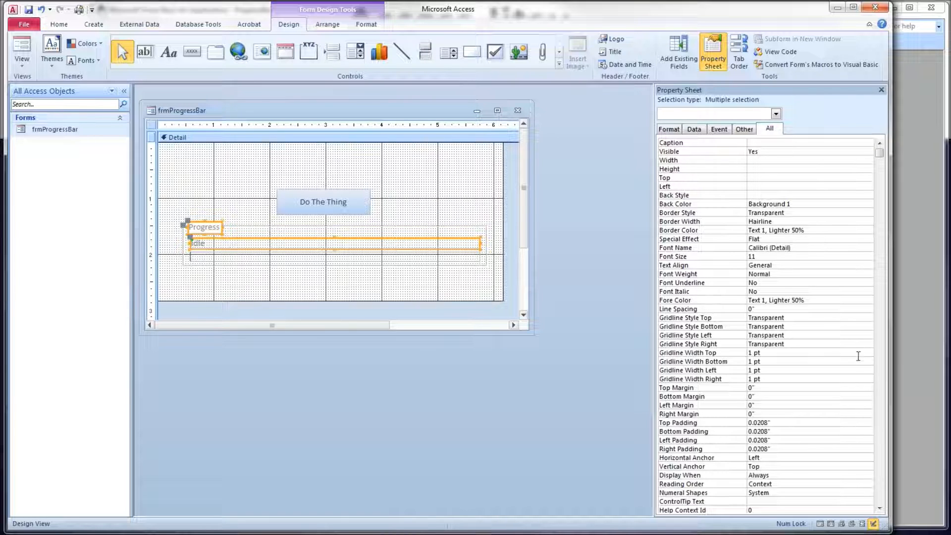
{"action": "left_click", "coordinate": [858, 300]}
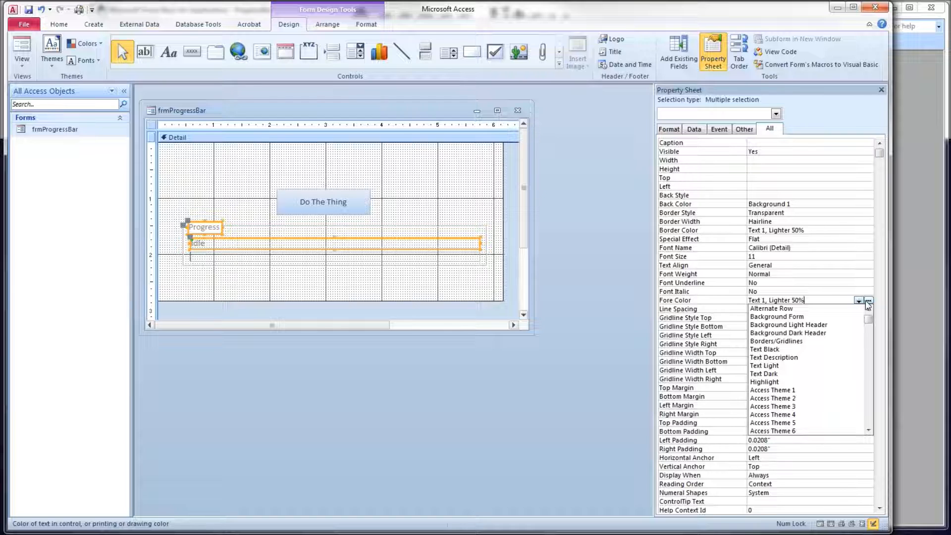
{"action": "left_click", "coordinate": [866, 299]}
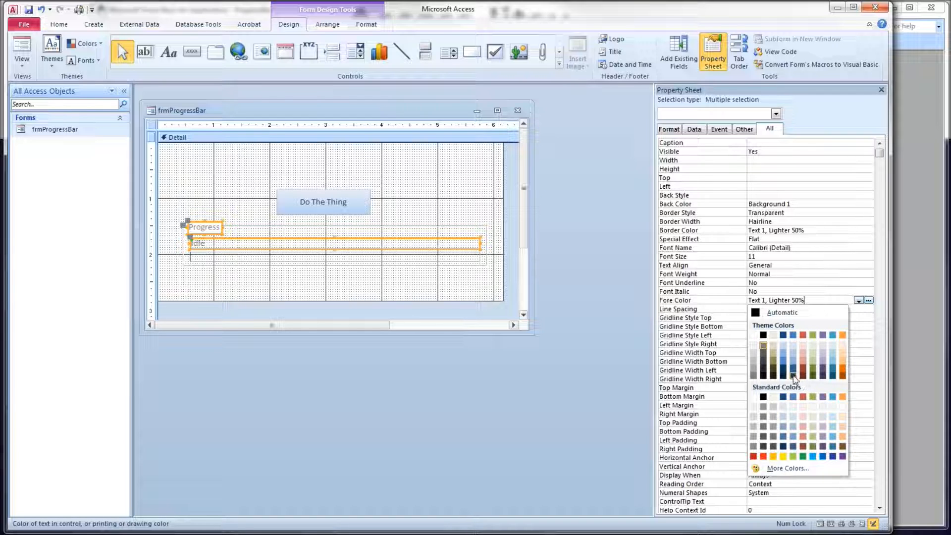
{"action": "left_click", "coordinate": [791, 375]}
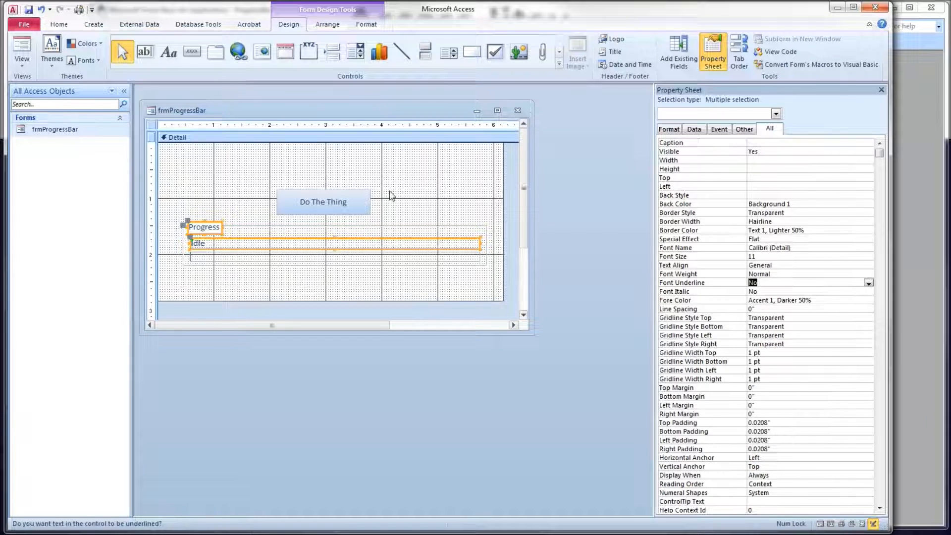
Step: Move the progress group lower and resize the progress boxes to matching widths
{"action": "left_click", "coordinate": [176, 137]}
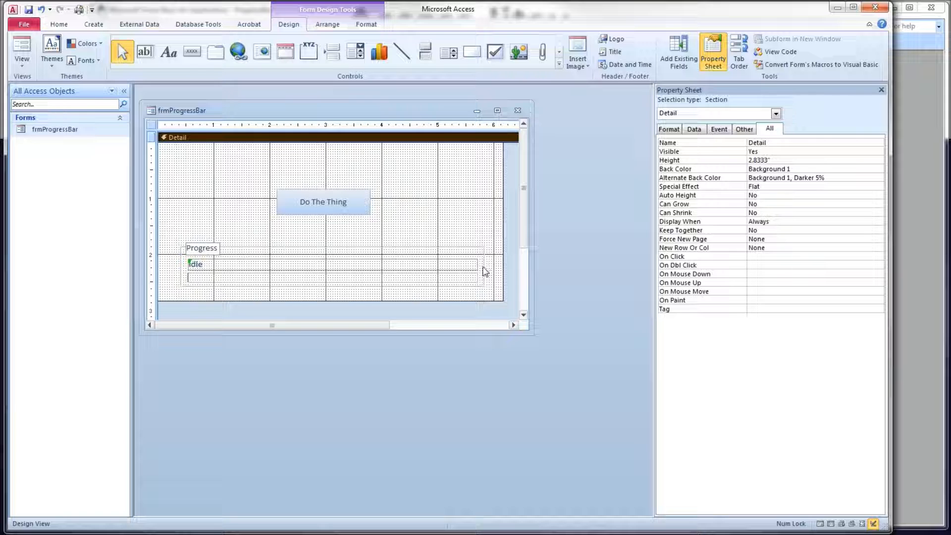
{"action": "left_click", "coordinate": [334, 271]}
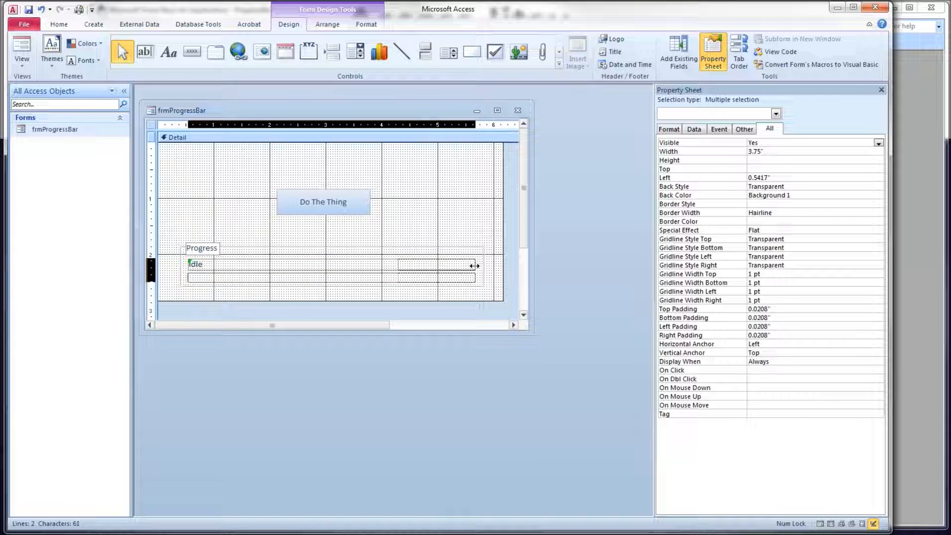
{"action": "left_click", "coordinate": [176, 138]}
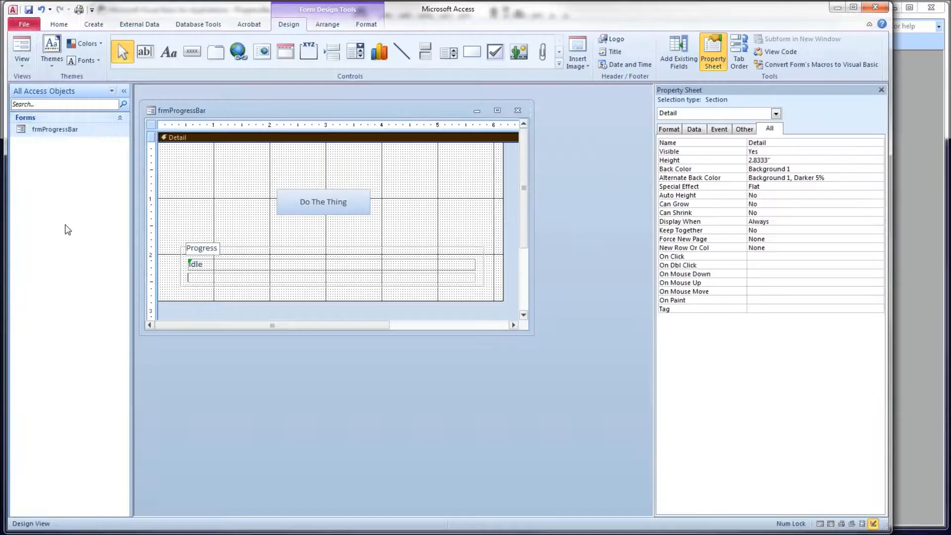
Step: Open cmdStart's code module and declare 'Dim holdPercComplete As Single' under Option Explicit
{"action": "left_click", "coordinate": [322, 202]}
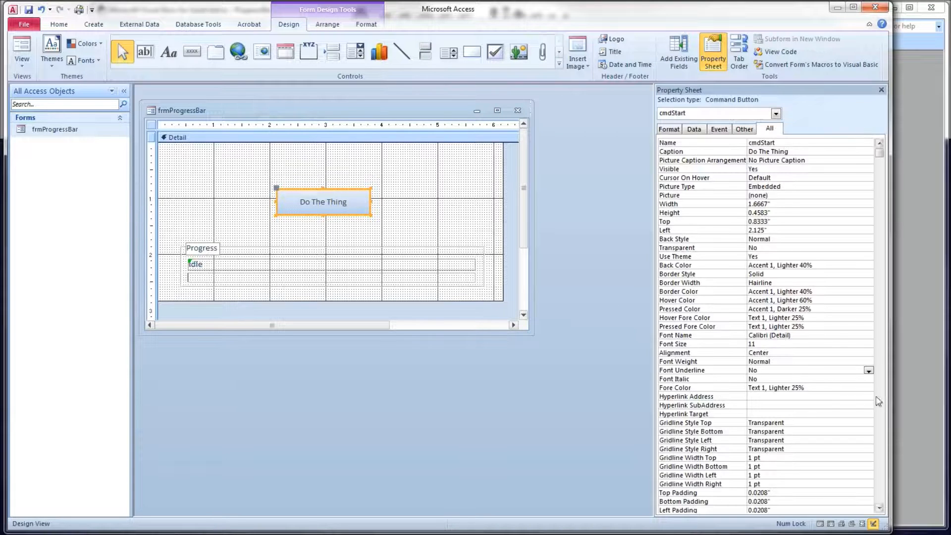
{"action": "scroll", "scroll_direction": "down", "scroll_amount": 3}
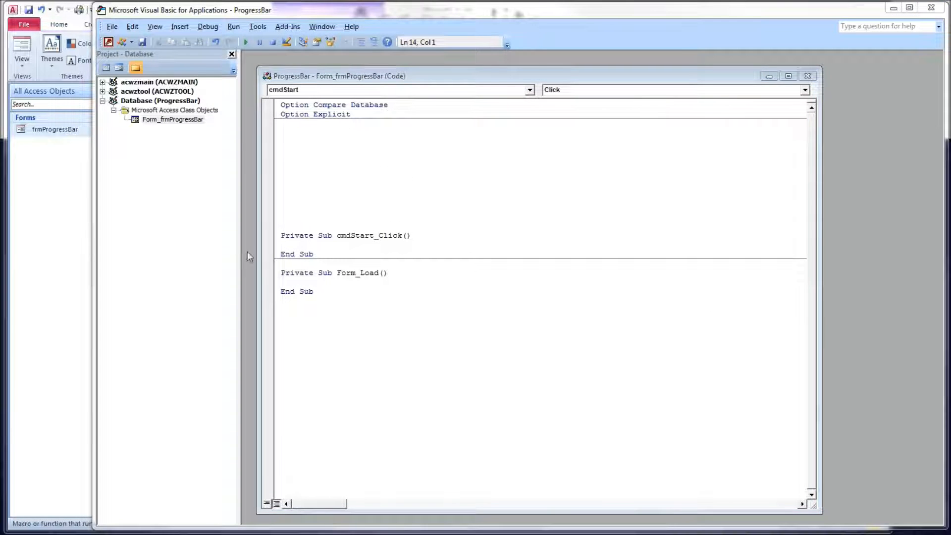
{"action": "type", "text": "Dim holdPercComplete As Single"}
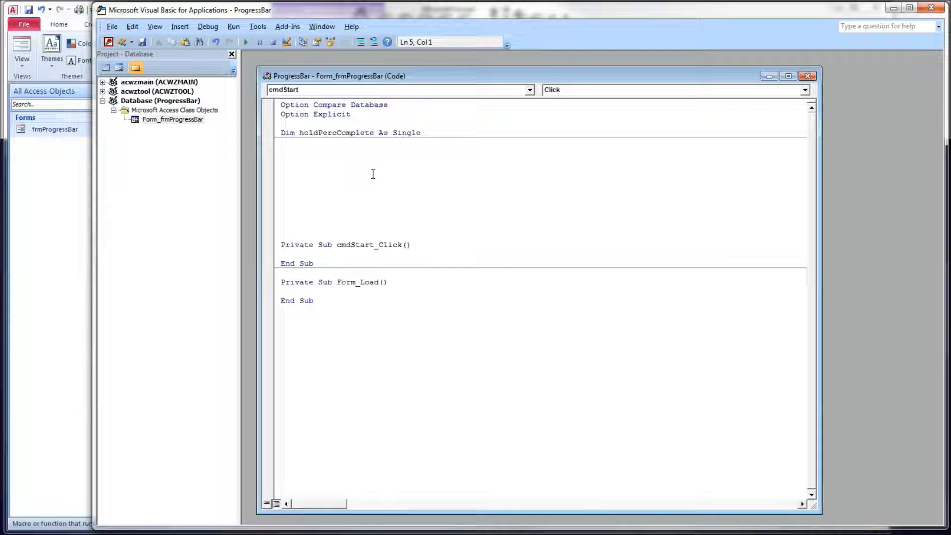
{"action": "left_click", "coordinate": [288, 142]}
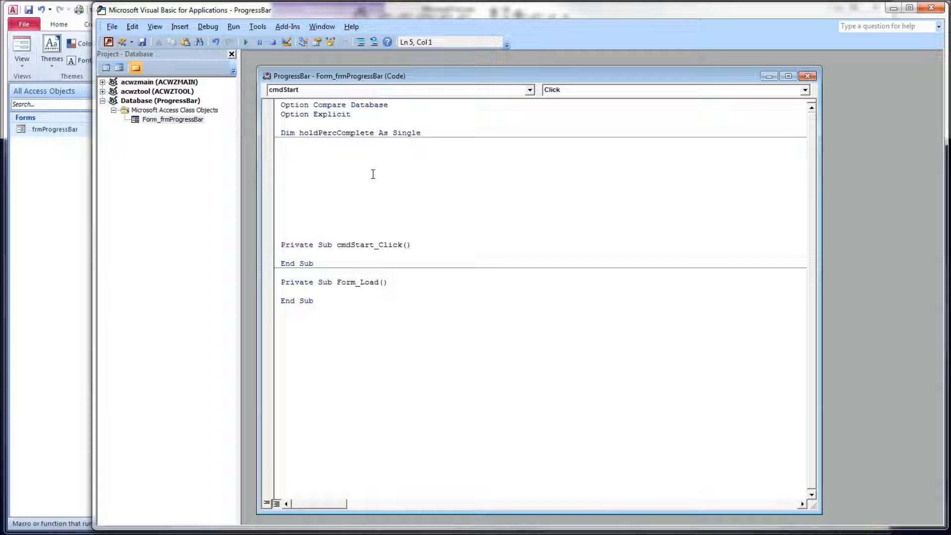
{"action": "left_click", "coordinate": [282, 142]}
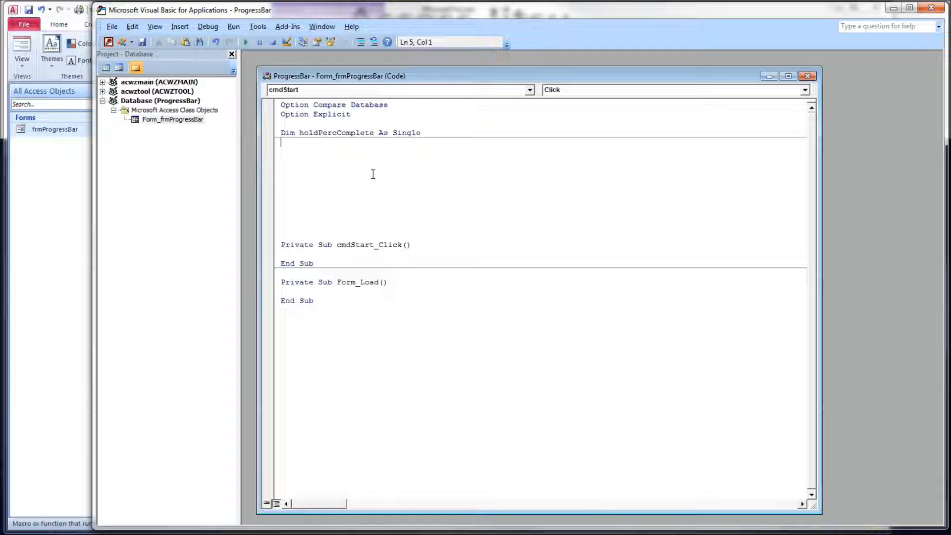
{"action": "mouse_move", "coordinate": [673, 291]}
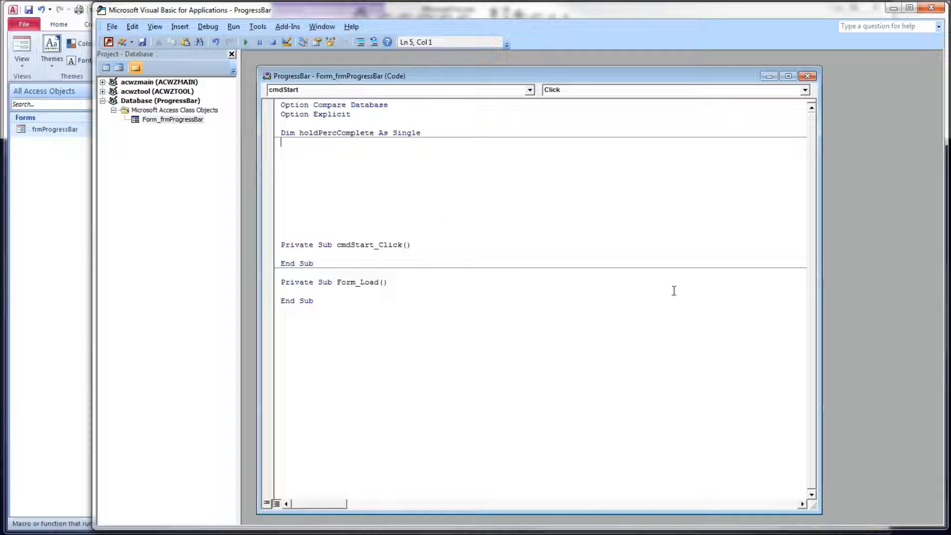
{"action": "mouse_move", "coordinate": [343, 140]}
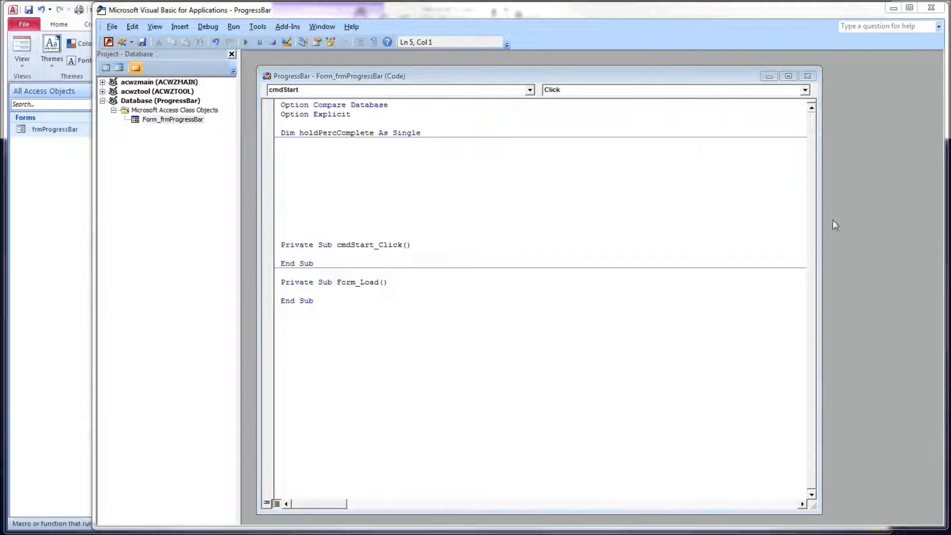
Step: Add the UpdateProgress procedure and highlight its CurrentItem, TotalItems and taskName parameters
{"action": "left_click", "coordinate": [351, 190]}
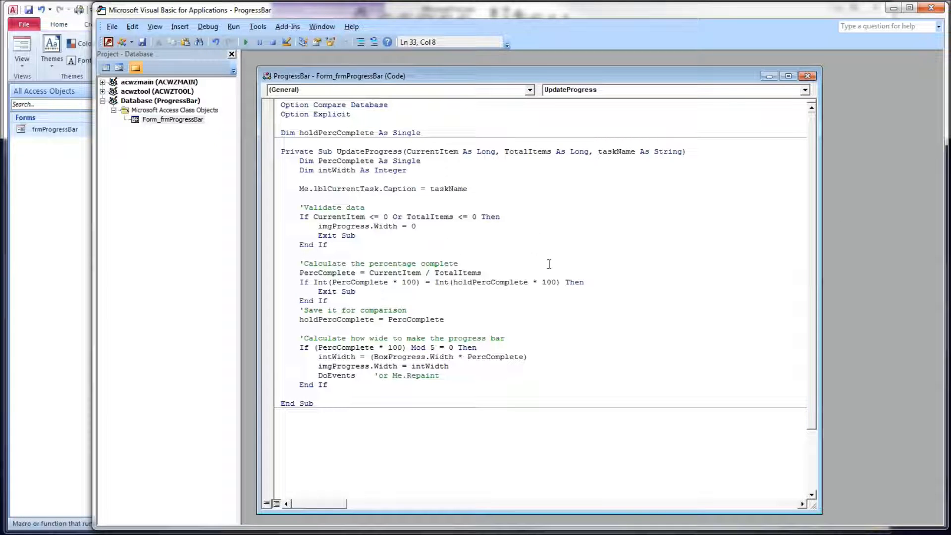
{"action": "double_click", "coordinate": [367, 151]}
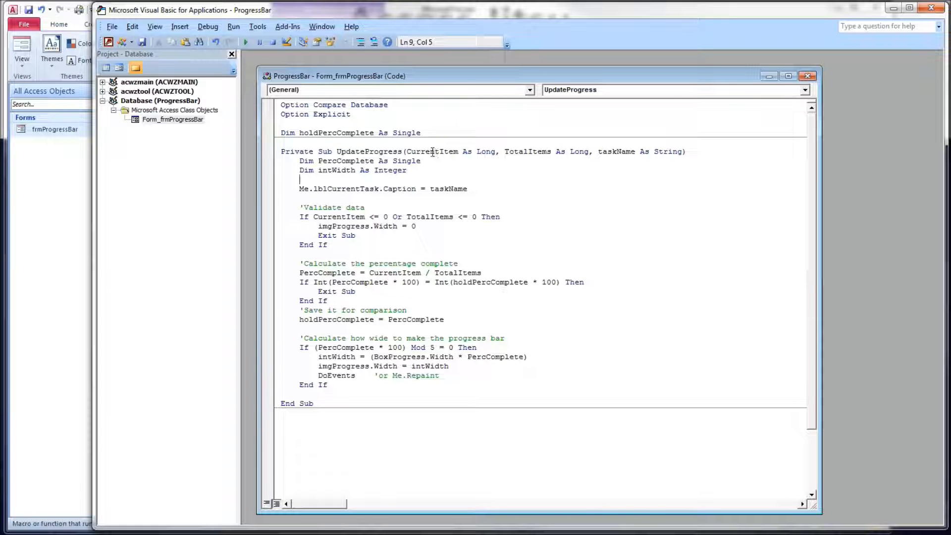
{"action": "left_click", "coordinate": [528, 151]}
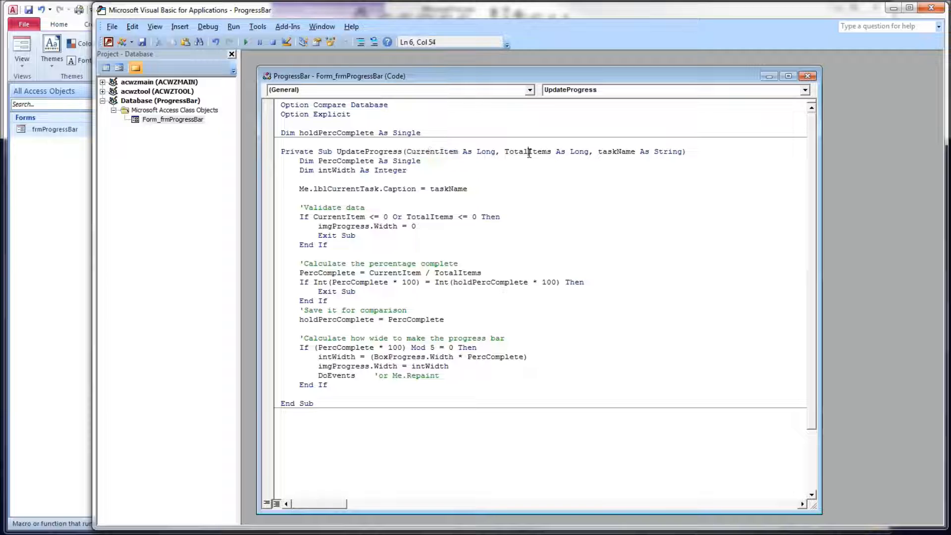
{"action": "double_click", "coordinate": [526, 151]}
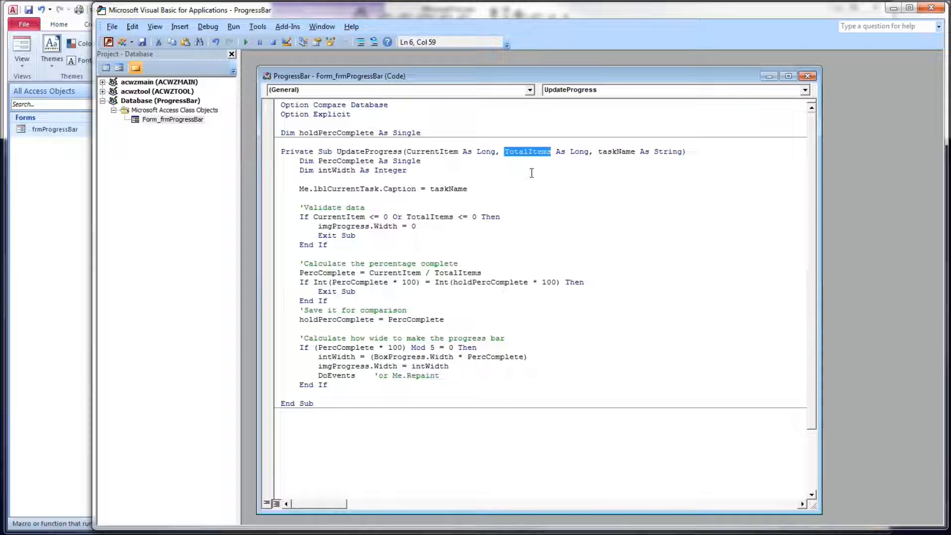
{"action": "double_click", "coordinate": [616, 151]}
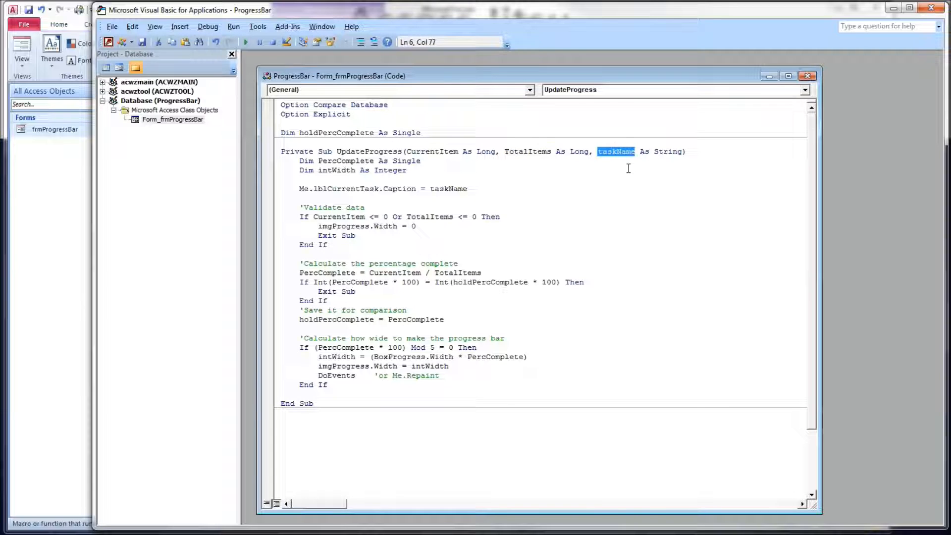
{"action": "mouse_move", "coordinate": [408, 191]}
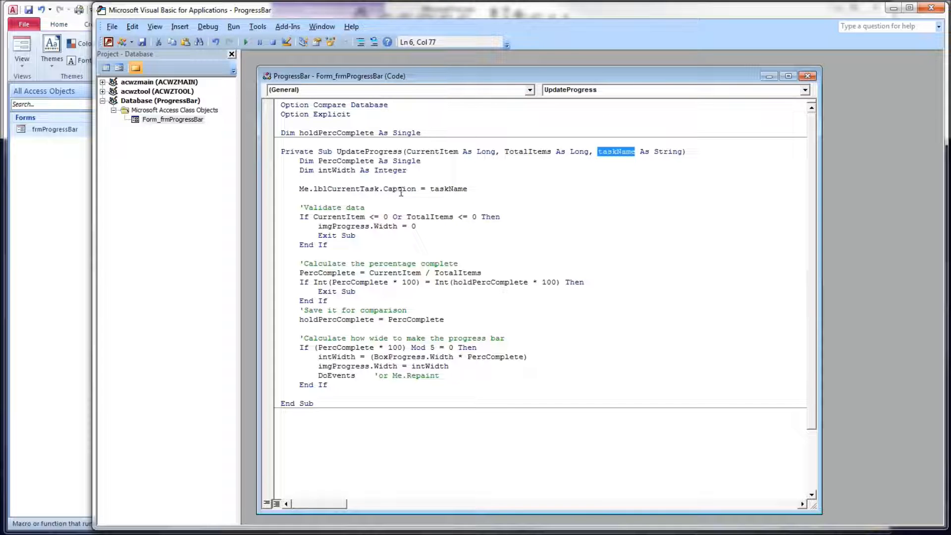
Step: Highlight UpdateProgress's caption assignment line and its PercComplete and intWidth variables
{"action": "double_click", "coordinate": [449, 189]}
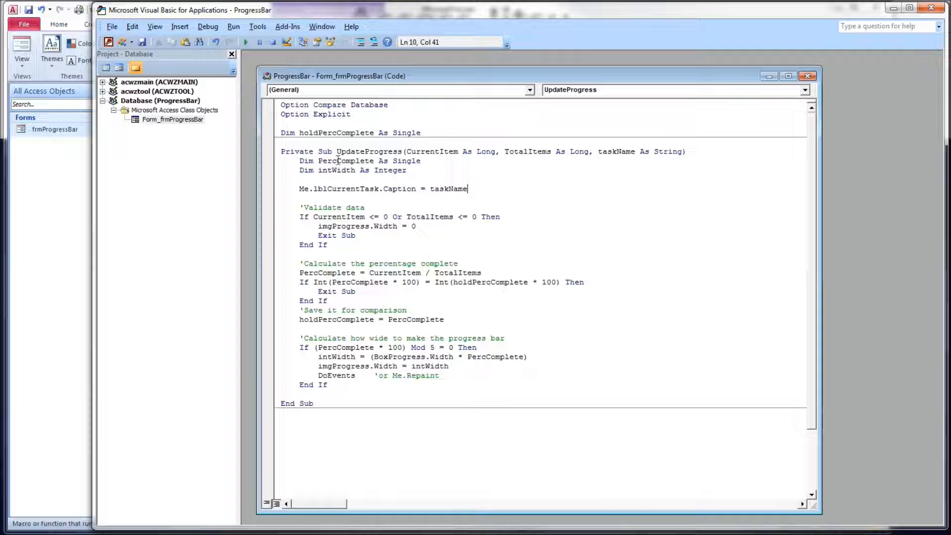
{"action": "double_click", "coordinate": [345, 161]}
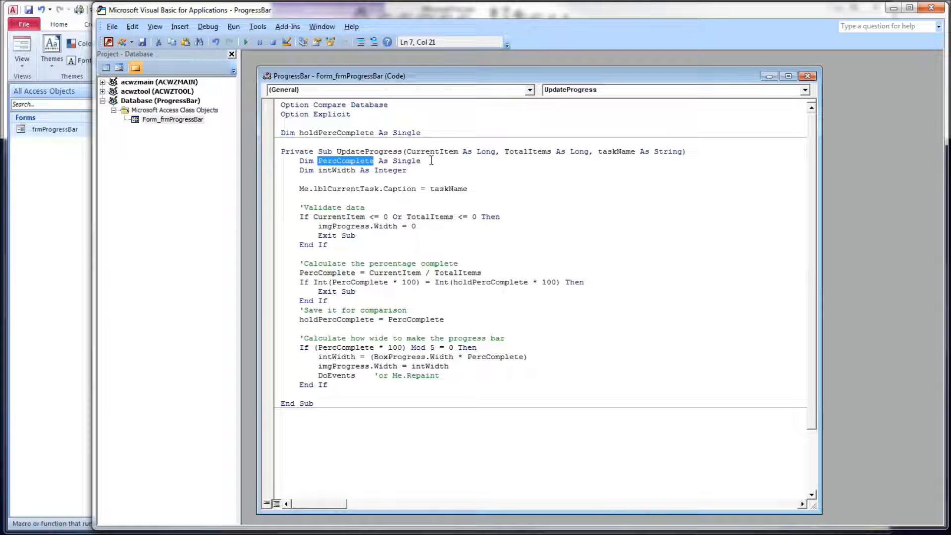
{"action": "double_click", "coordinate": [337, 171]}
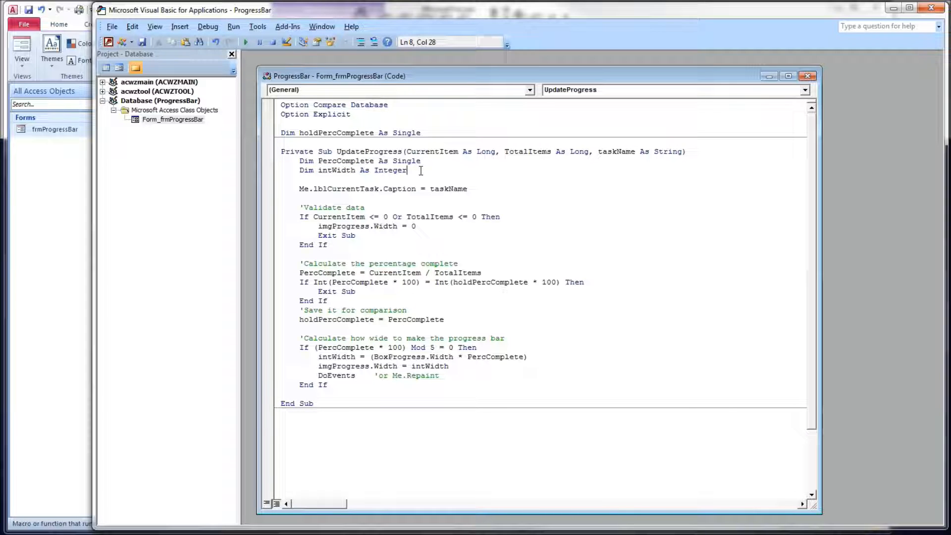
{"action": "left_click", "coordinate": [299, 197]}
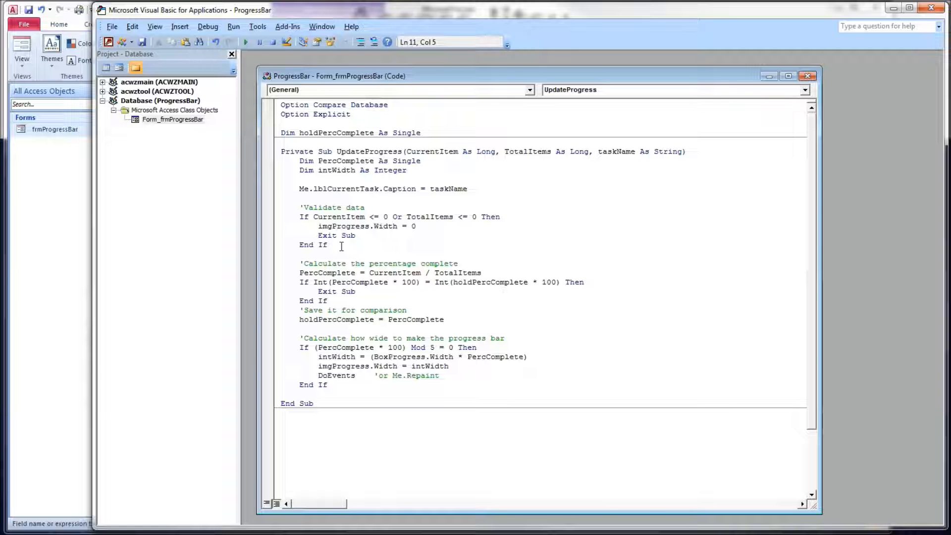
{"action": "mouse_move", "coordinate": [348, 216]}
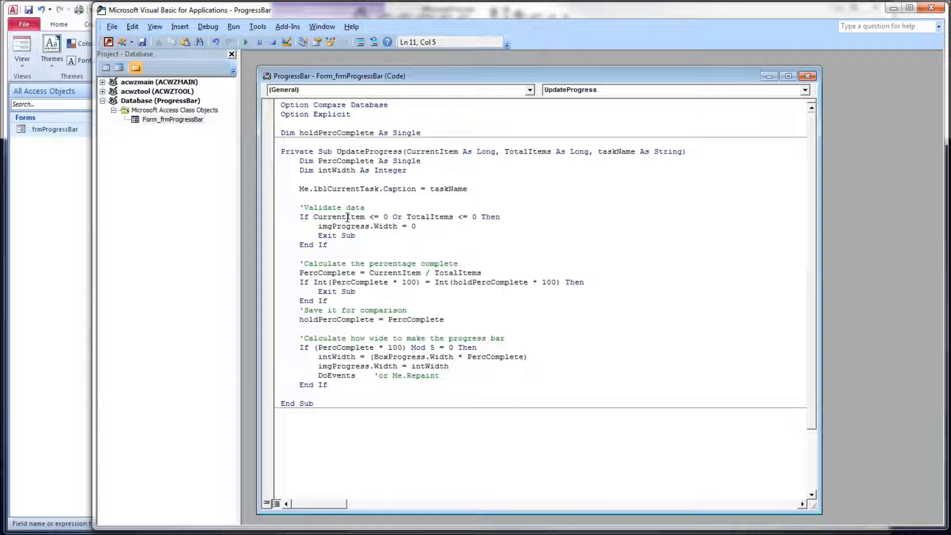
{"action": "left_click", "coordinate": [299, 197]}
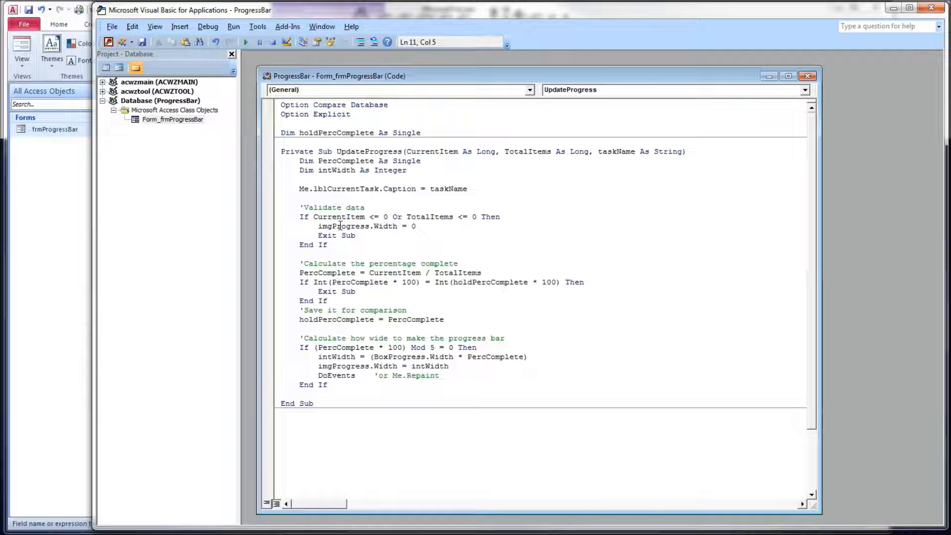
{"action": "left_click", "coordinate": [299, 197]}
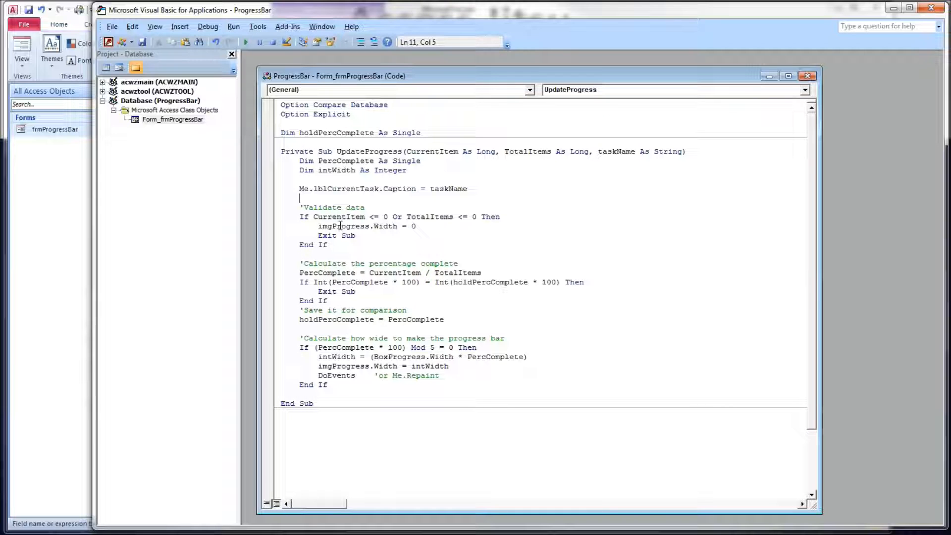
{"action": "left_click", "coordinate": [432, 217]}
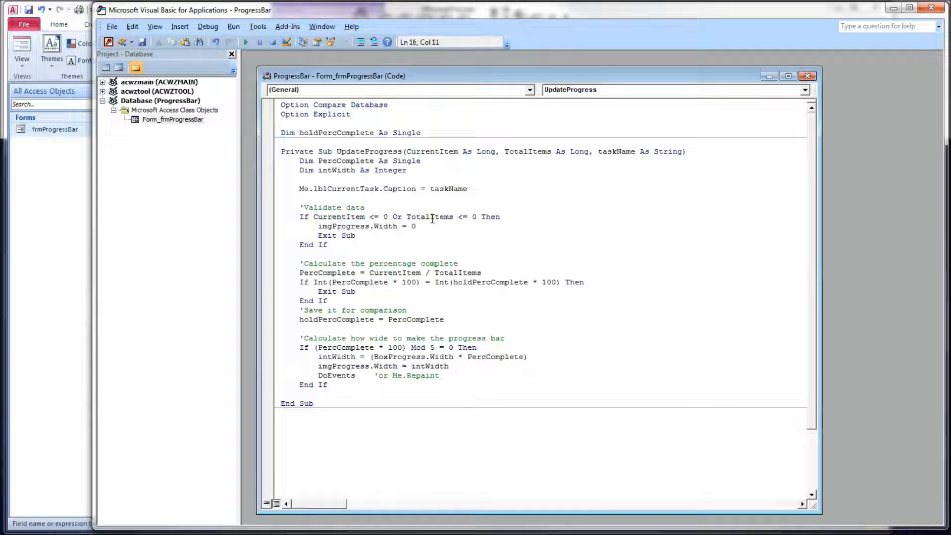
{"action": "double_click", "coordinate": [429, 217]}
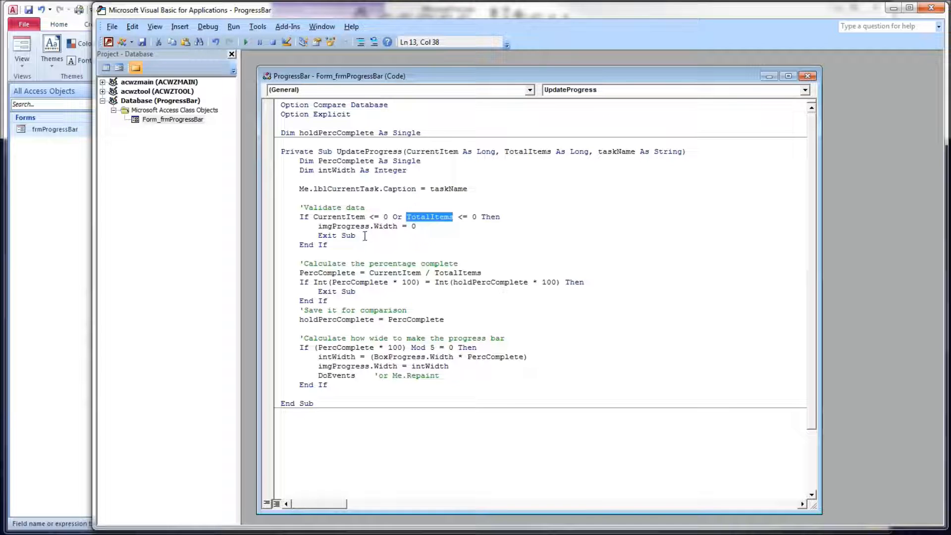
{"action": "mouse_move", "coordinate": [461, 272]}
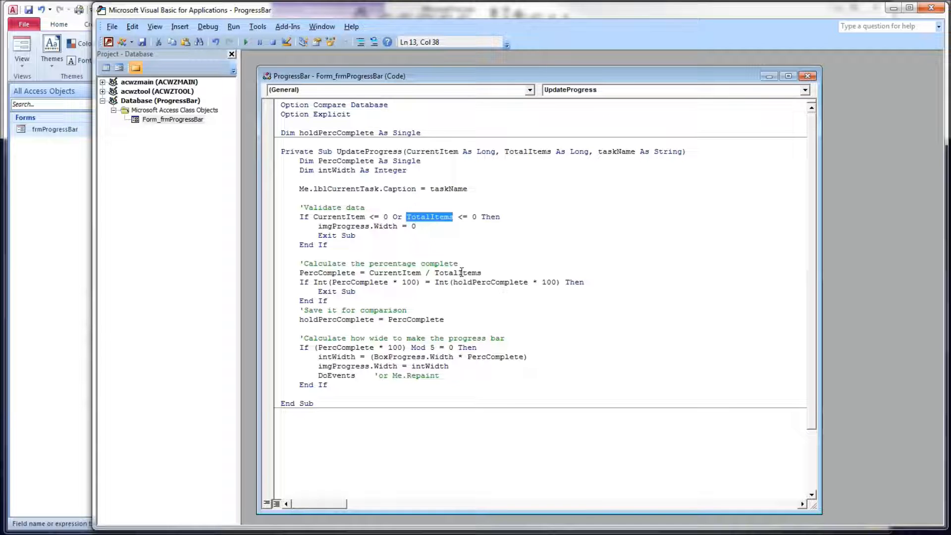
{"action": "mouse_move", "coordinate": [464, 255]}
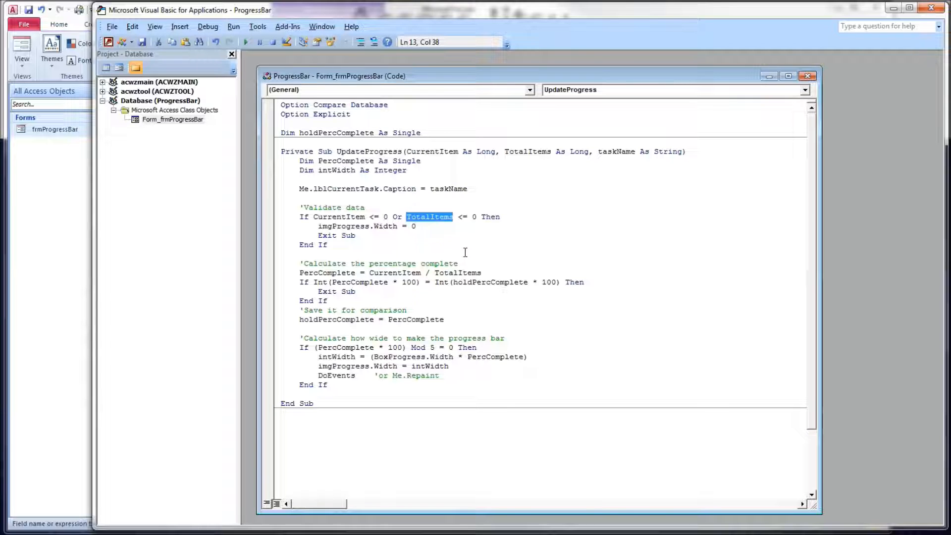
{"action": "left_click", "coordinate": [481, 300]}
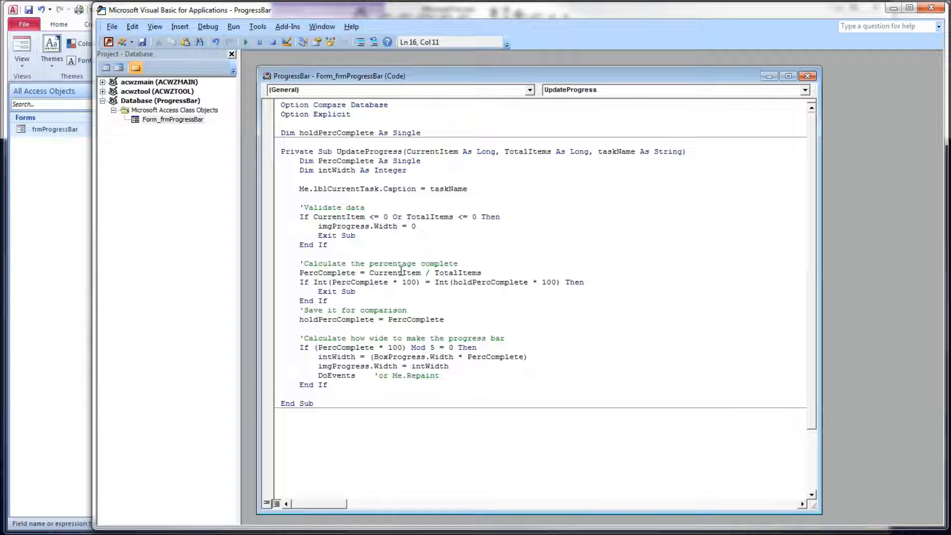
{"action": "double_click", "coordinate": [393, 273]}
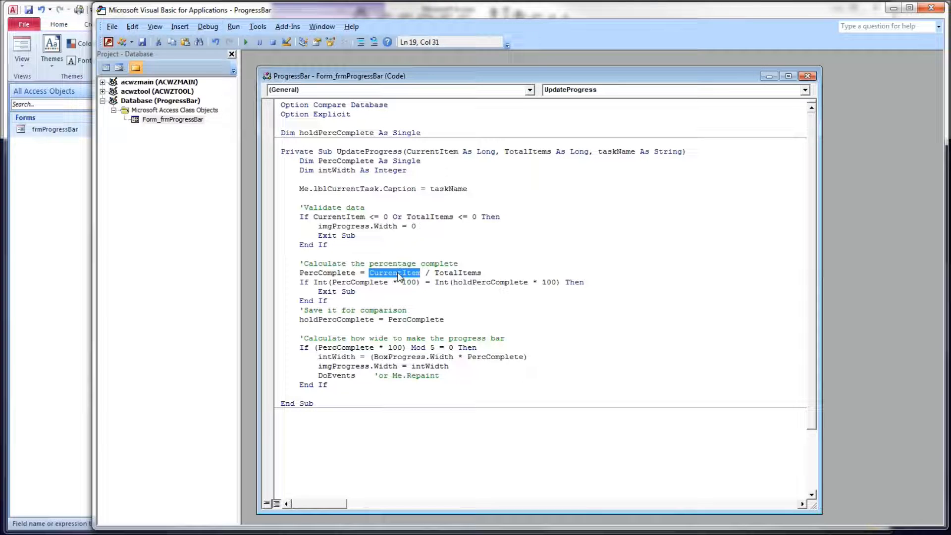
{"action": "left_click", "coordinate": [450, 273]}
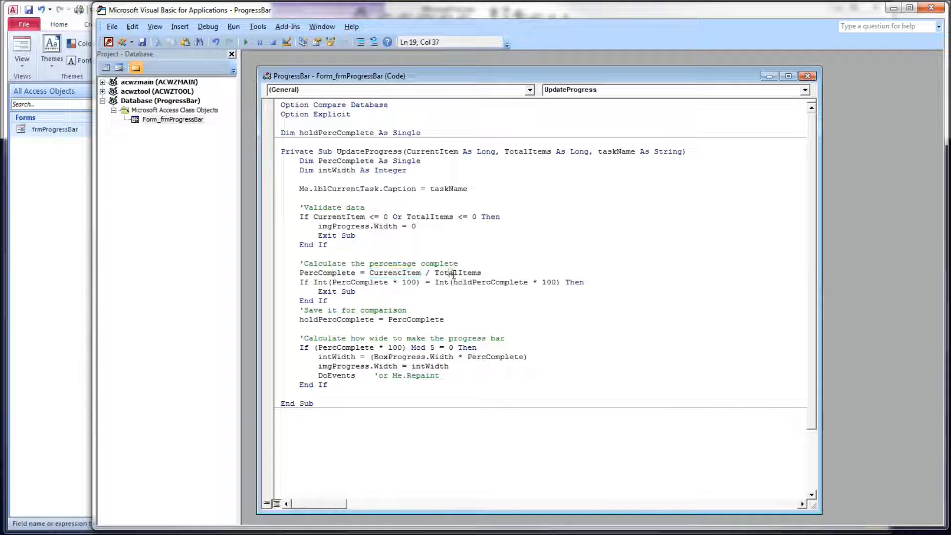
{"action": "double_click", "coordinate": [327, 273]}
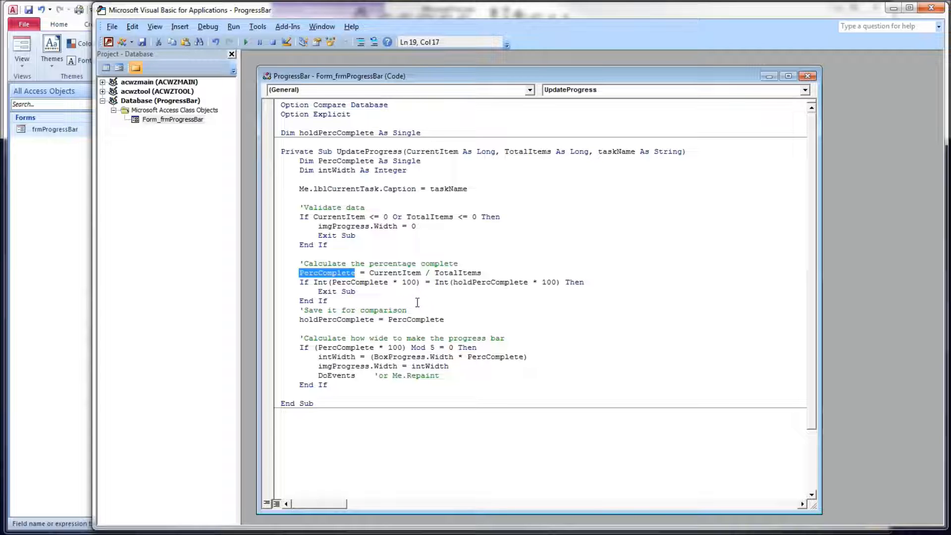
{"action": "mouse_move", "coordinate": [403, 300]}
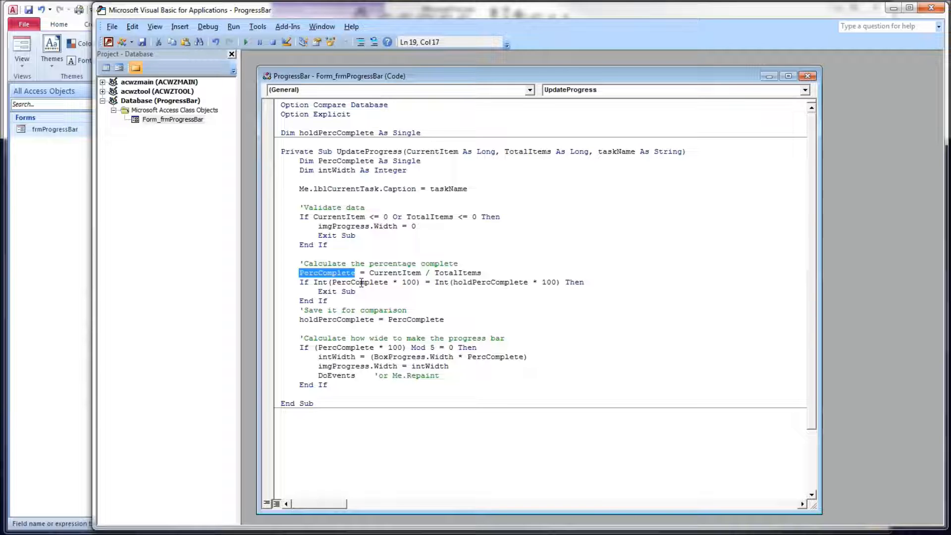
{"action": "double_click", "coordinate": [359, 282]}
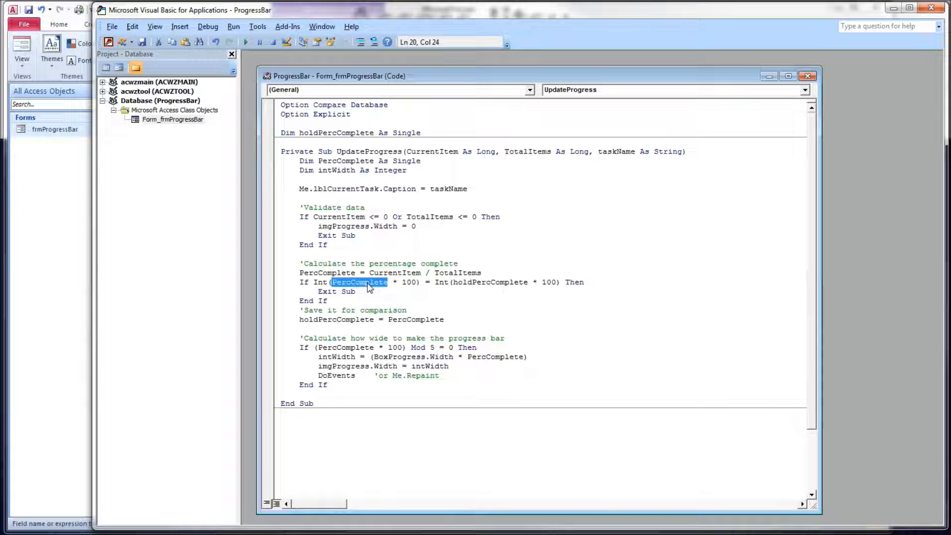
{"action": "mouse_move", "coordinate": [508, 280]}
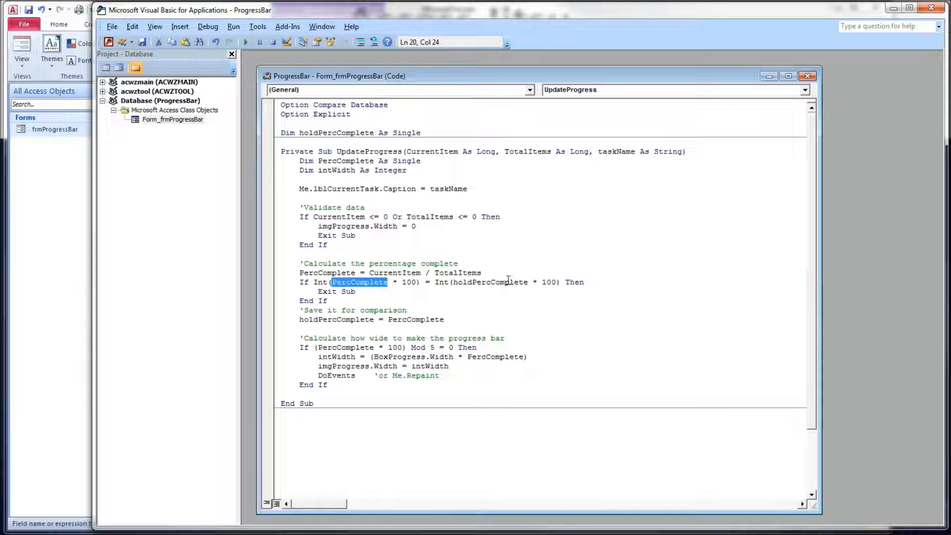
{"action": "double_click", "coordinate": [489, 282]}
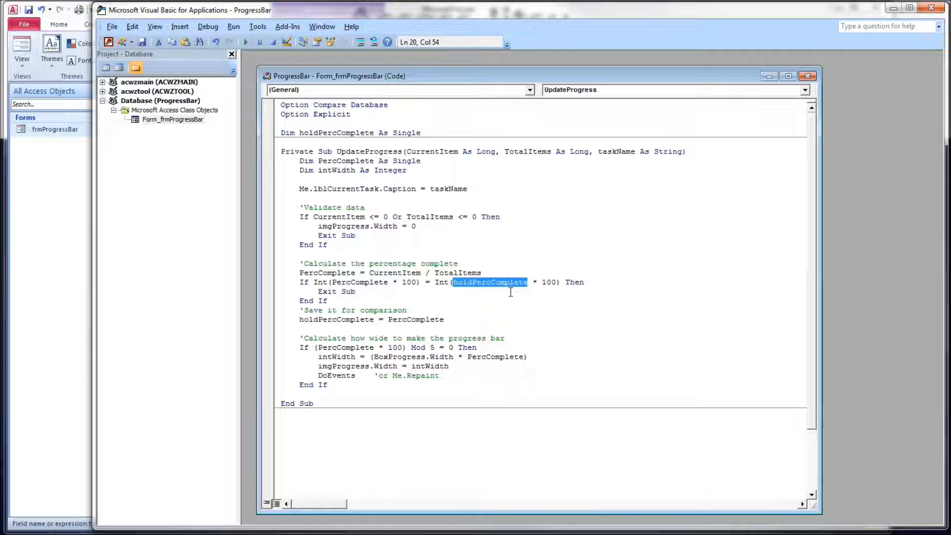
{"action": "mouse_move", "coordinate": [430, 279]}
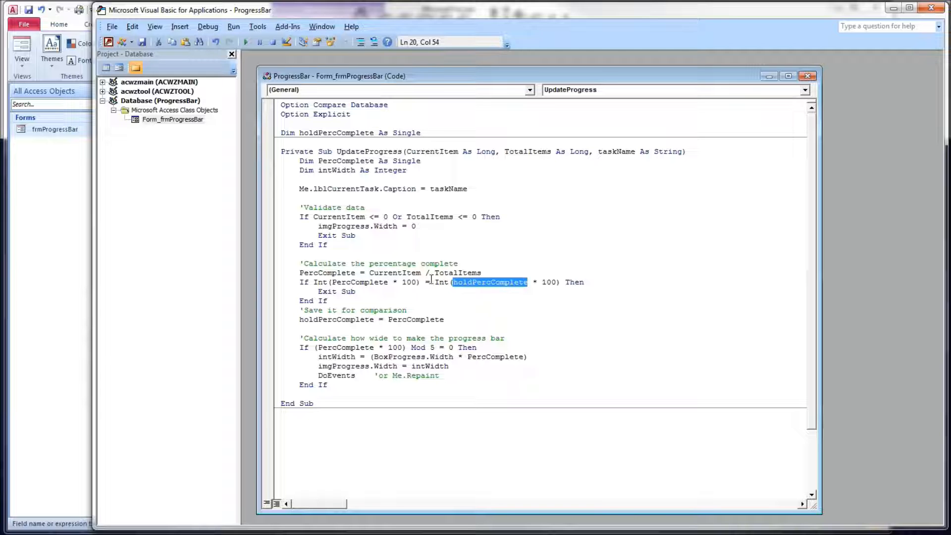
{"action": "double_click", "coordinate": [336, 292]}
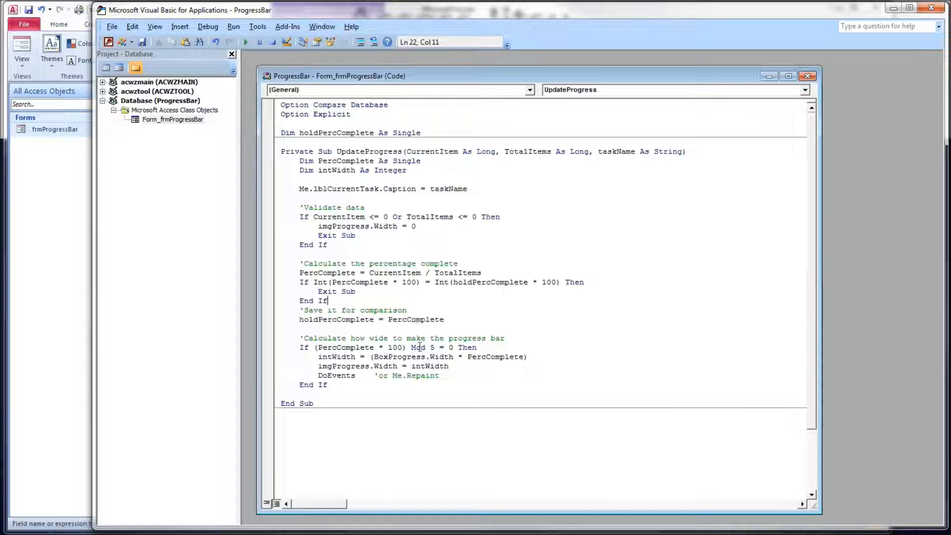
{"action": "left_click", "coordinate": [495, 347]}
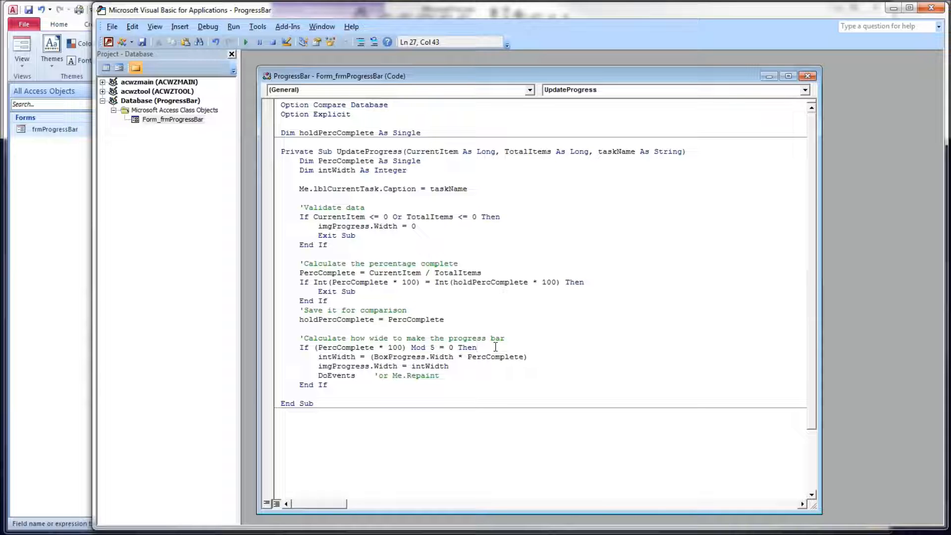
{"action": "left_click", "coordinate": [478, 347]}
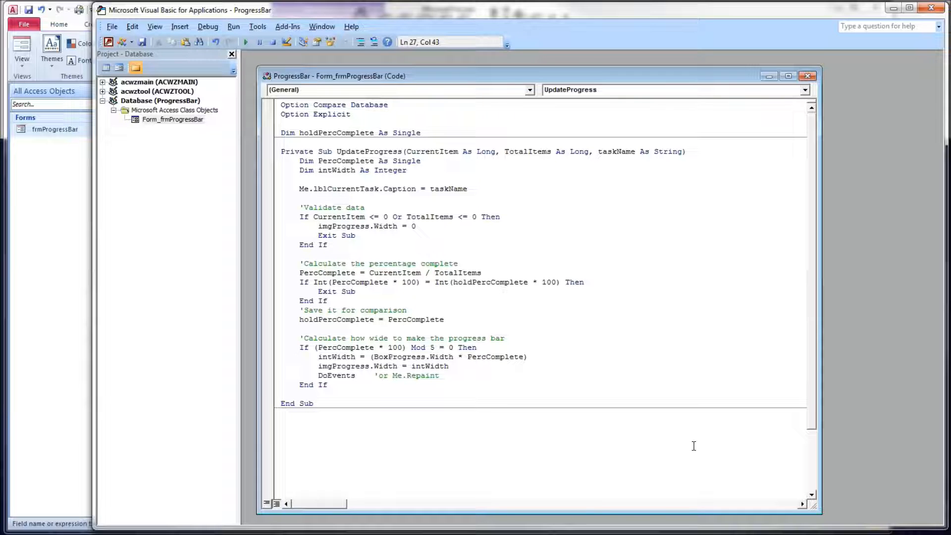
{"action": "mouse_move", "coordinate": [358, 346]}
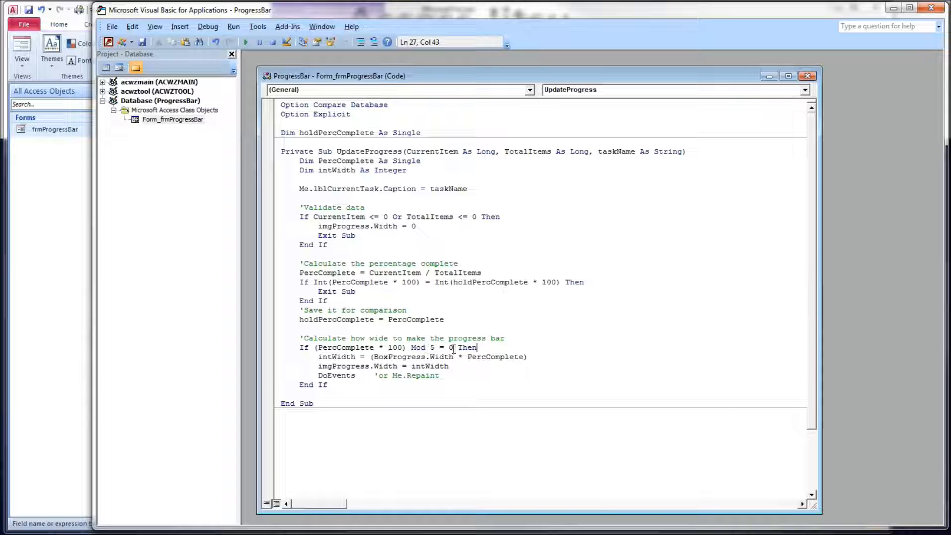
{"action": "double_click", "coordinate": [449, 346]}
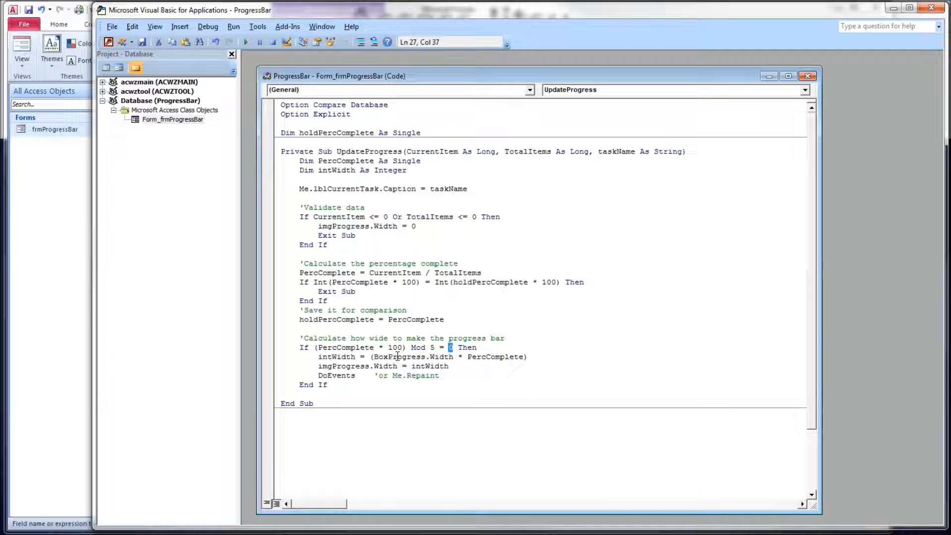
{"action": "double_click", "coordinate": [398, 356]}
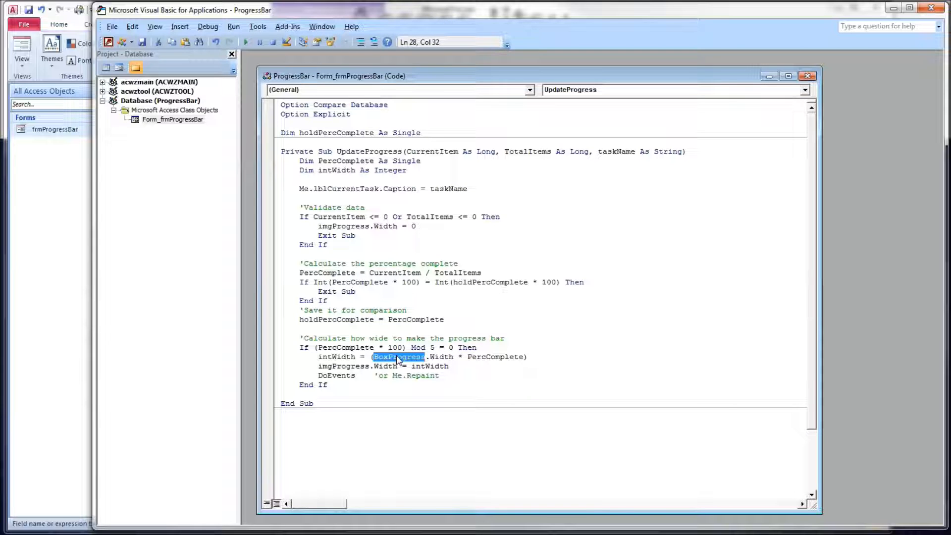
{"action": "double_click", "coordinate": [441, 357]}
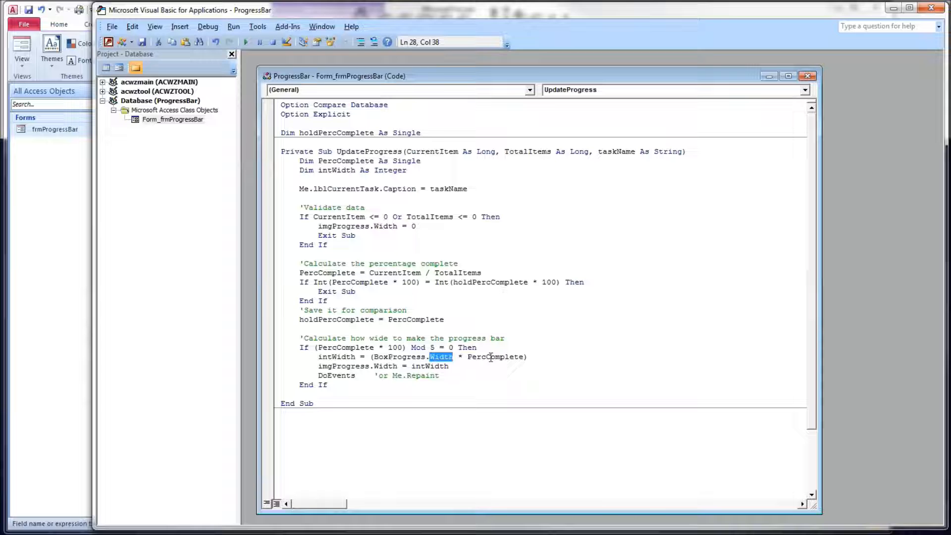
{"action": "double_click", "coordinate": [495, 356]}
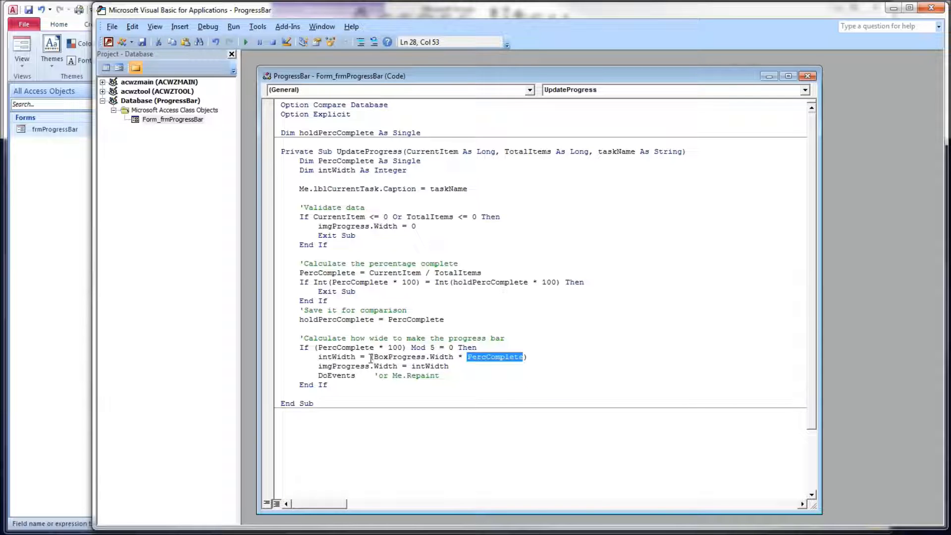
{"action": "double_click", "coordinate": [411, 356]}
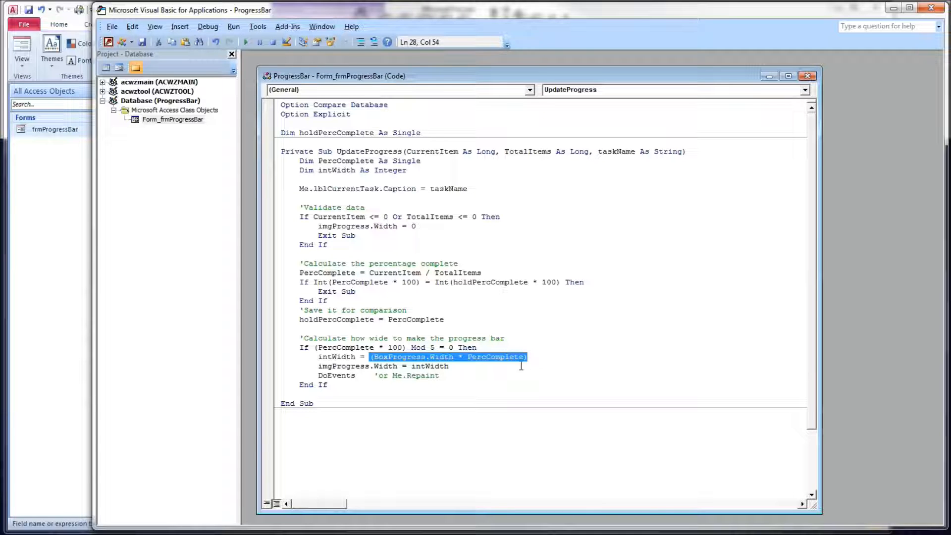
{"action": "double_click", "coordinate": [335, 356]}
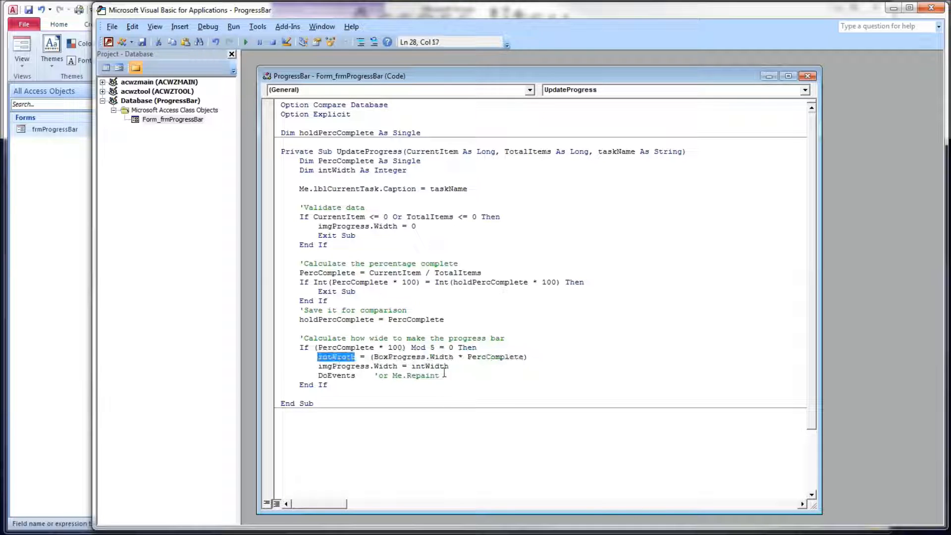
{"action": "left_click", "coordinate": [324, 365]}
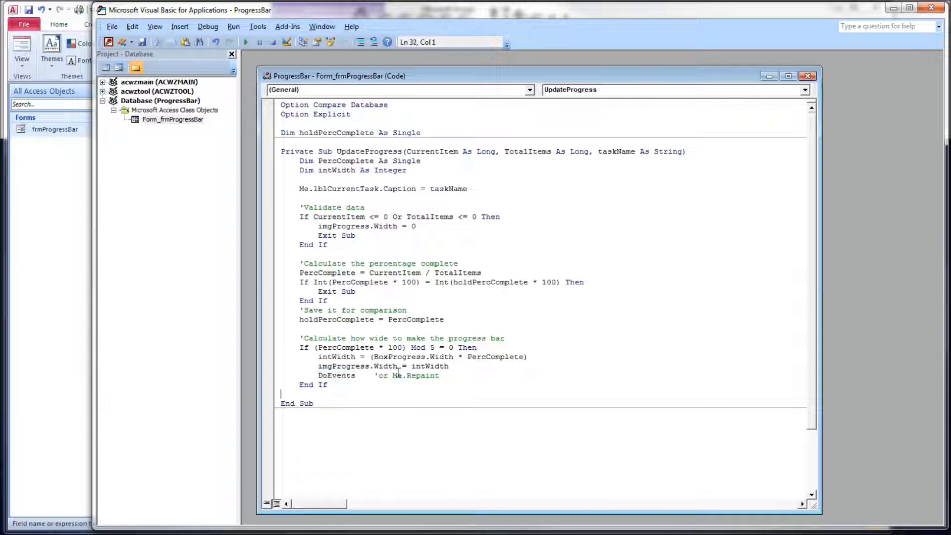
{"action": "double_click", "coordinate": [415, 375]}
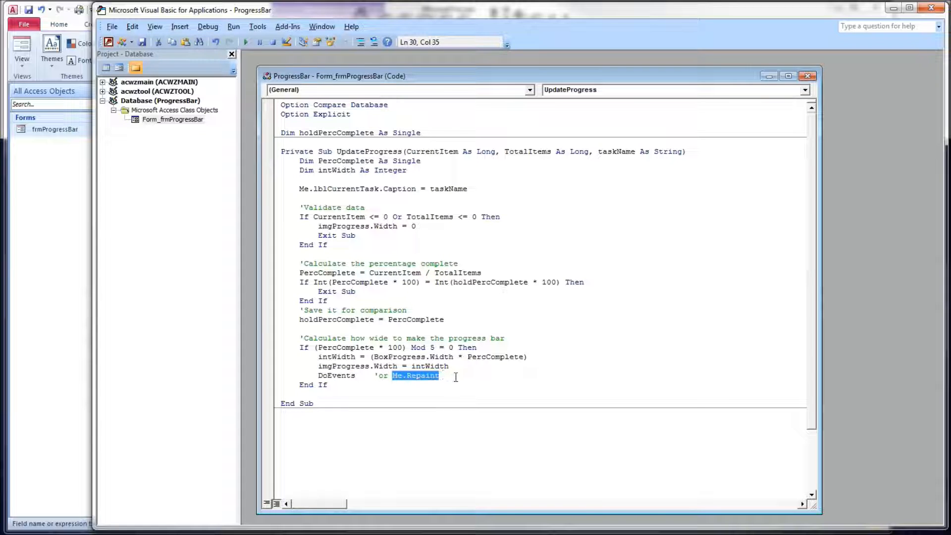
{"action": "left_click", "coordinate": [367, 347]}
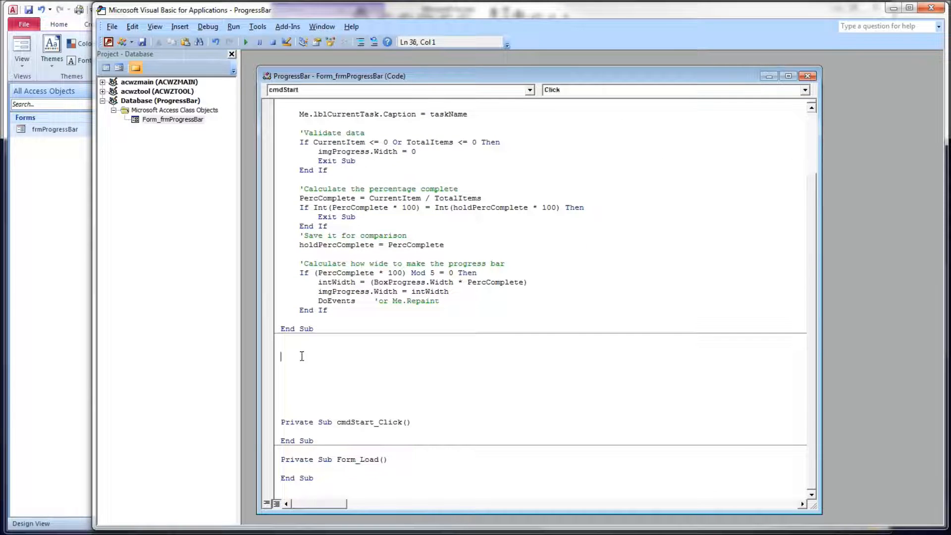
Step: Make Form_Load call UpdateProgress(0, 0, "Idle") to reset the bar
{"action": "scroll", "scroll_direction": "up", "scroll_amount": 3}
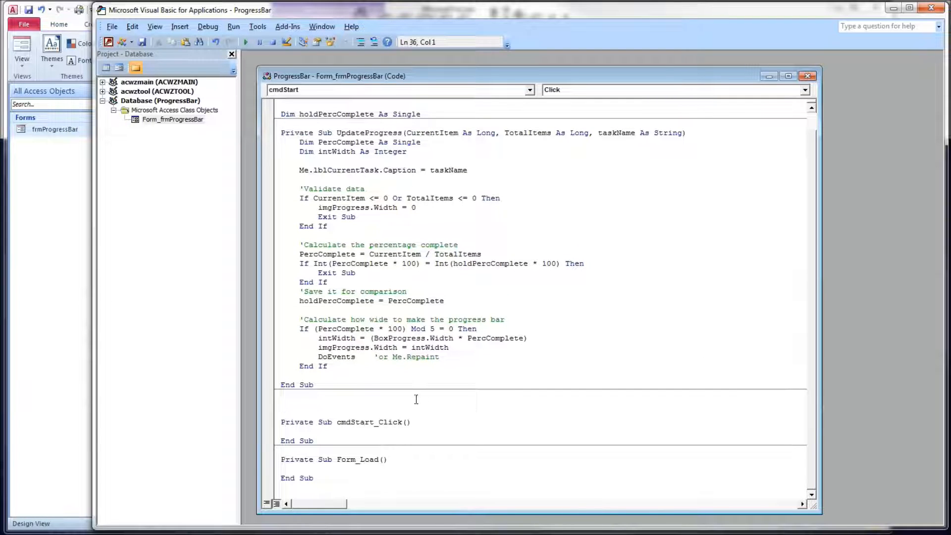
{"action": "left_click", "coordinate": [281, 468]}
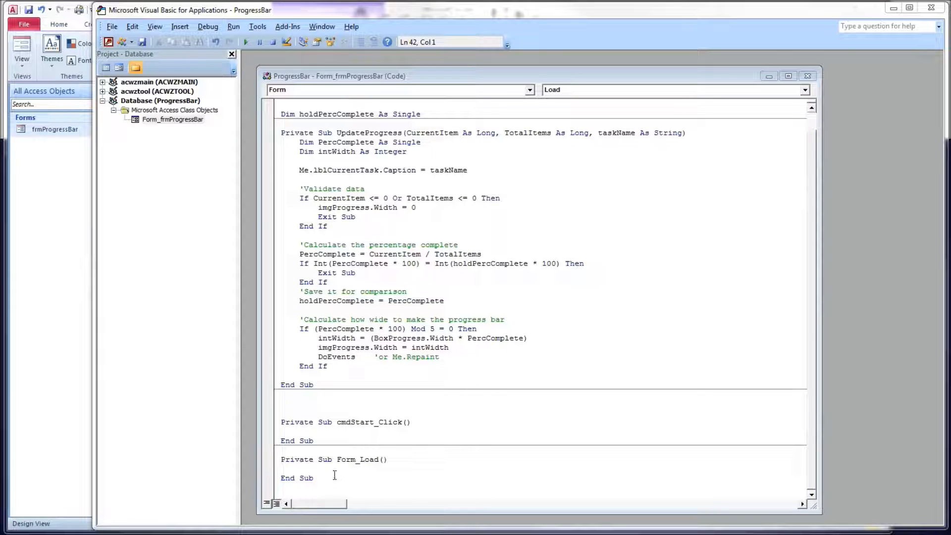
{"action": "mouse_move", "coordinate": [372, 413]}
{"action": "type", "text": "Call UpdateProgress(0, 0, \"Idle\")"}
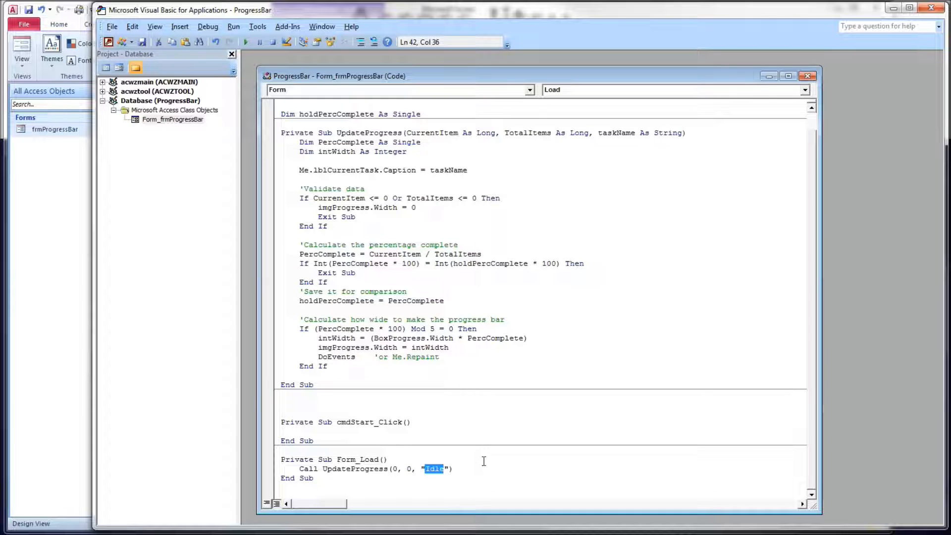
{"action": "mouse_move", "coordinate": [433, 433]}
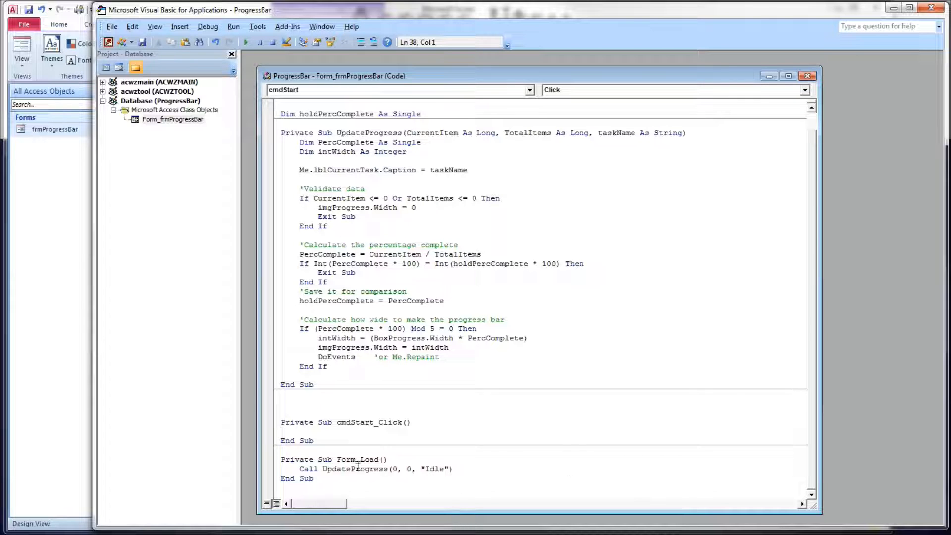
{"action": "double_click", "coordinate": [356, 459]}
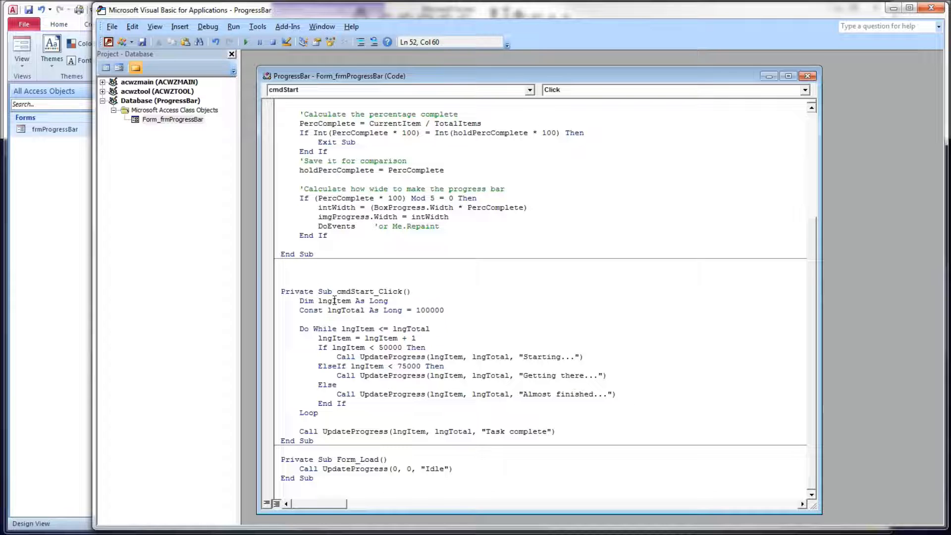
Step: Review the lngItem counter, lngTotal constant of 100000, and the incrementing Do While loop
{"action": "left_click", "coordinate": [333, 301]}
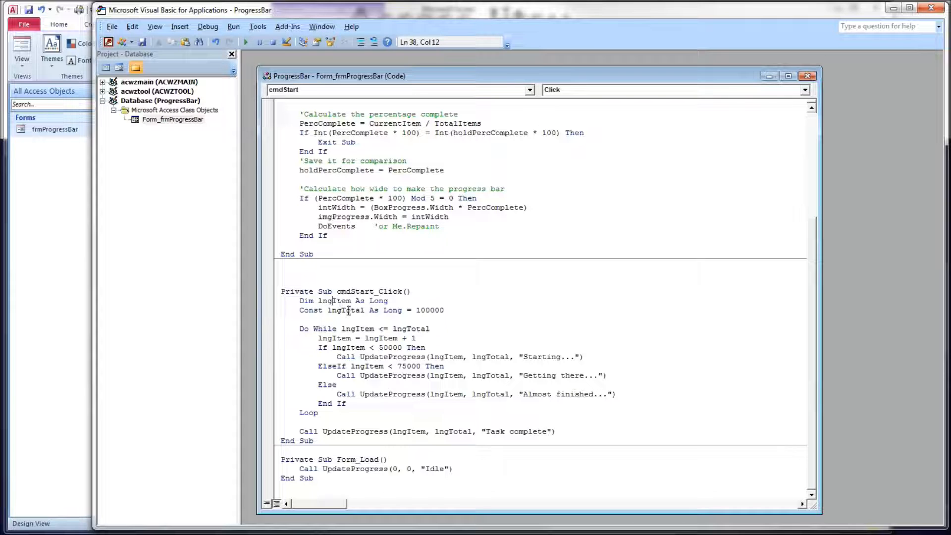
{"action": "double_click", "coordinate": [345, 310]}
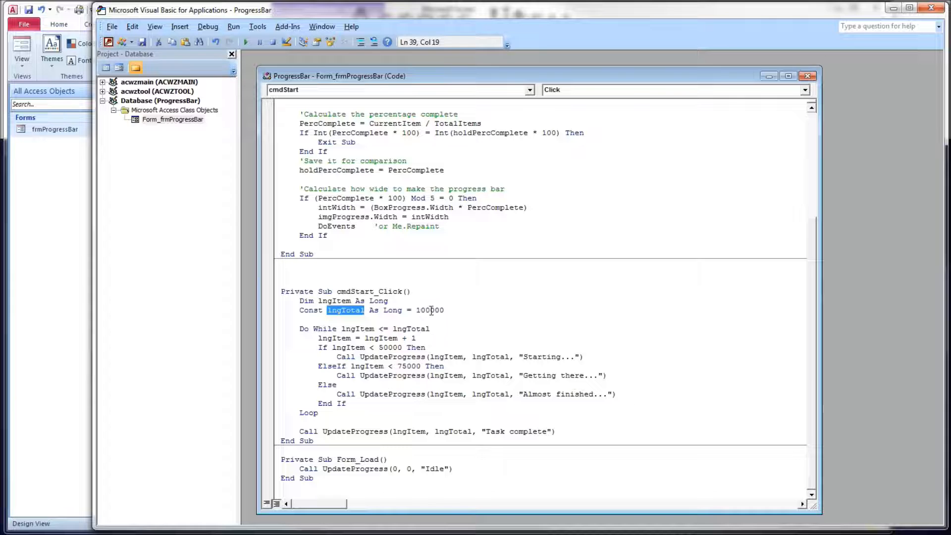
{"action": "left_click", "coordinate": [445, 310]}
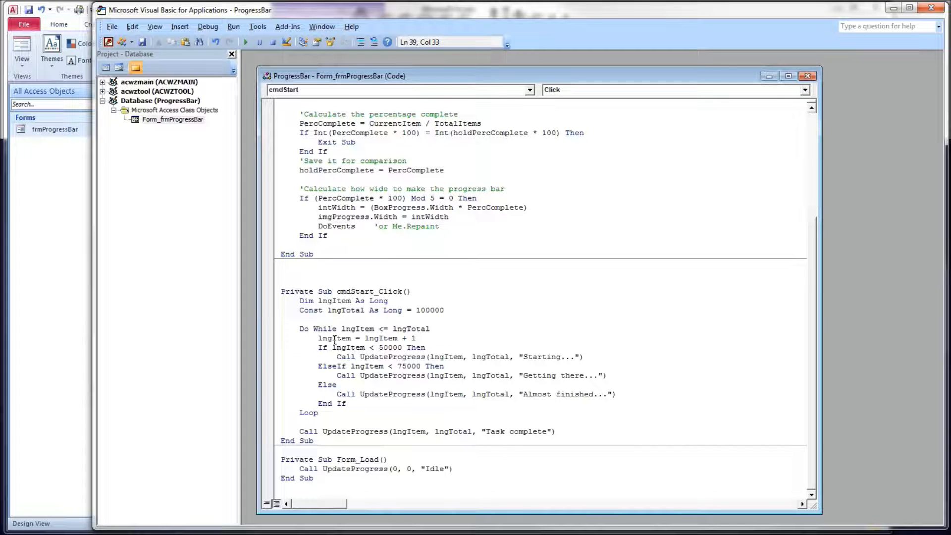
{"action": "double_click", "coordinate": [317, 328]}
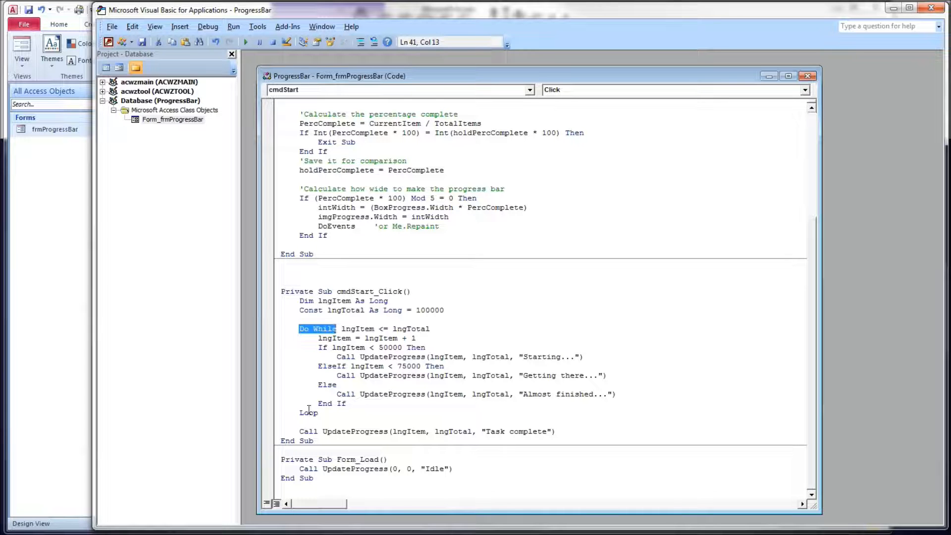
{"action": "double_click", "coordinate": [357, 328]}
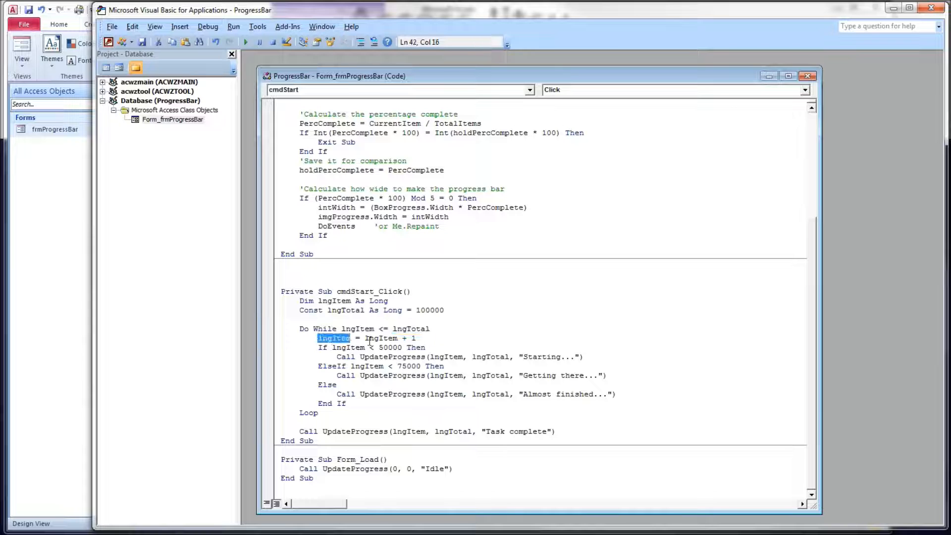
Step: Review the If block's Starting... and Task complete captions and the lngItem, lngTotal arguments
{"action": "left_click", "coordinate": [476, 394]}
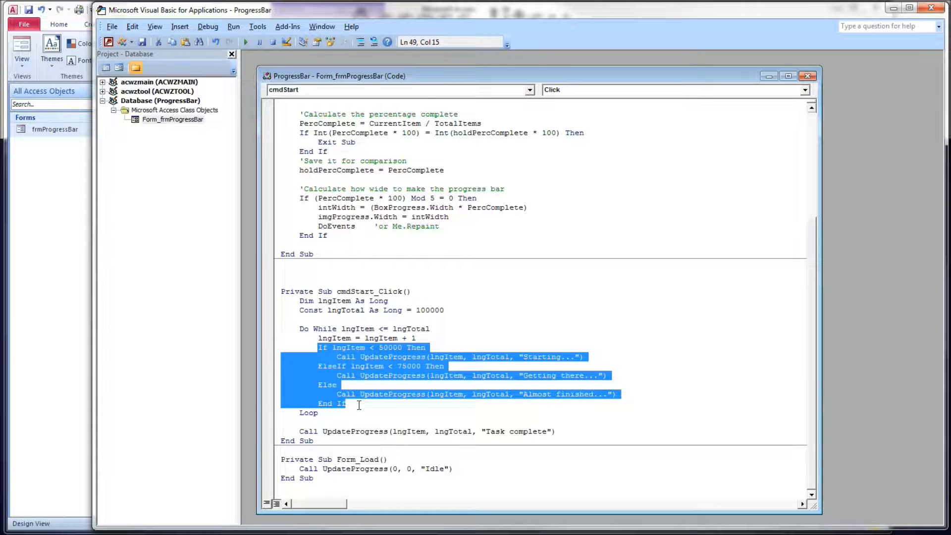
{"action": "left_click", "coordinate": [480, 387]}
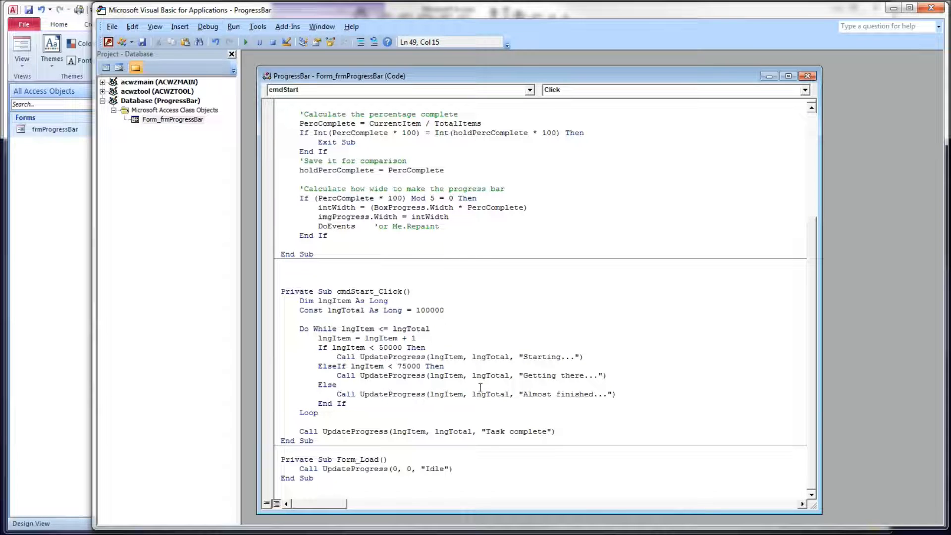
{"action": "double_click", "coordinate": [528, 356]}
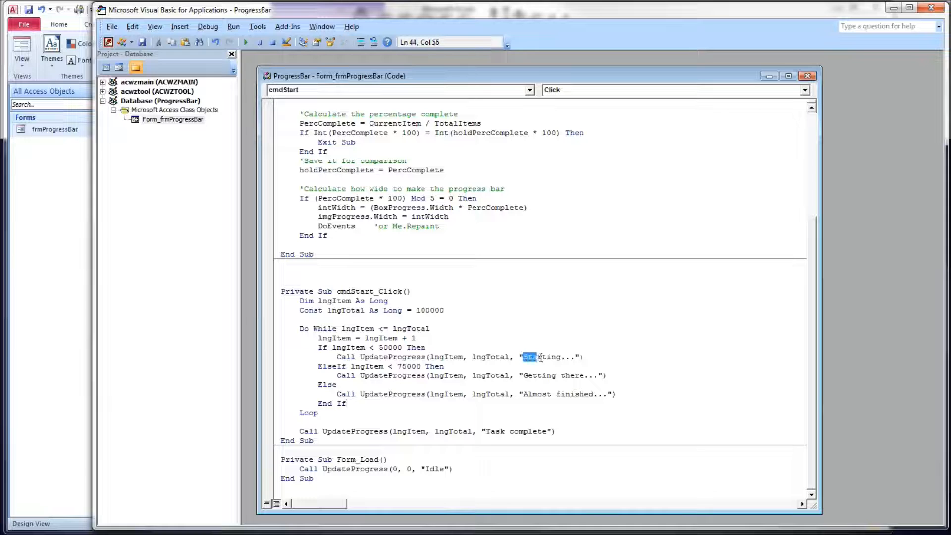
{"action": "double_click", "coordinate": [546, 356]}
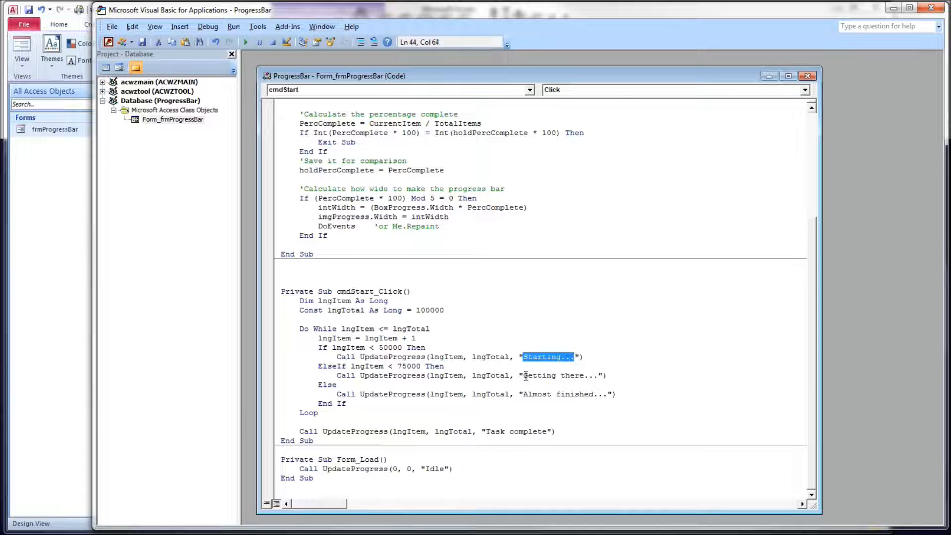
{"action": "double_click", "coordinate": [563, 393]}
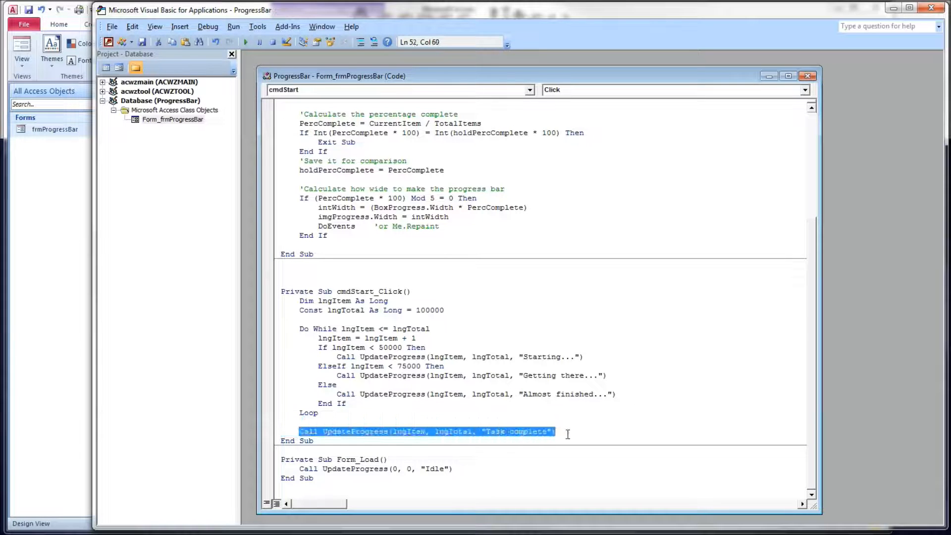
{"action": "double_click", "coordinate": [516, 431]}
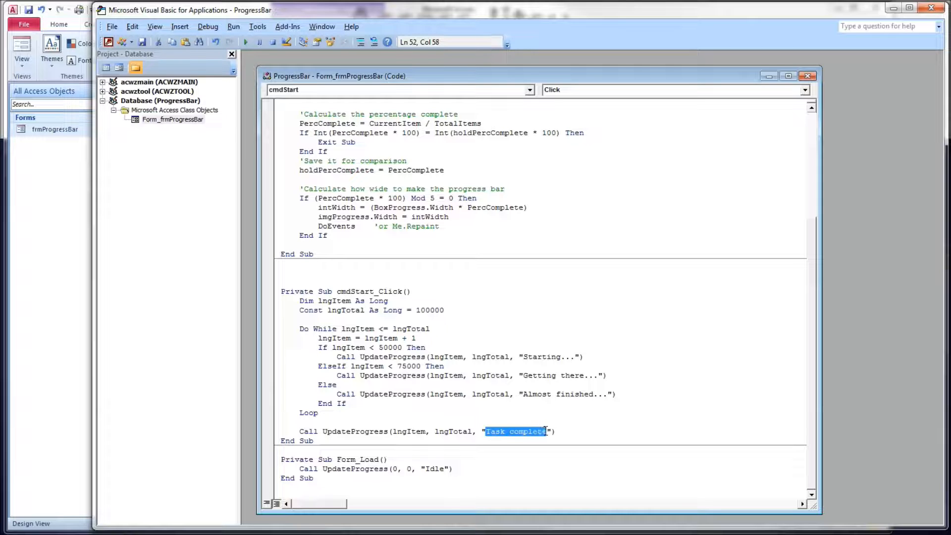
{"action": "left_click", "coordinate": [411, 431]}
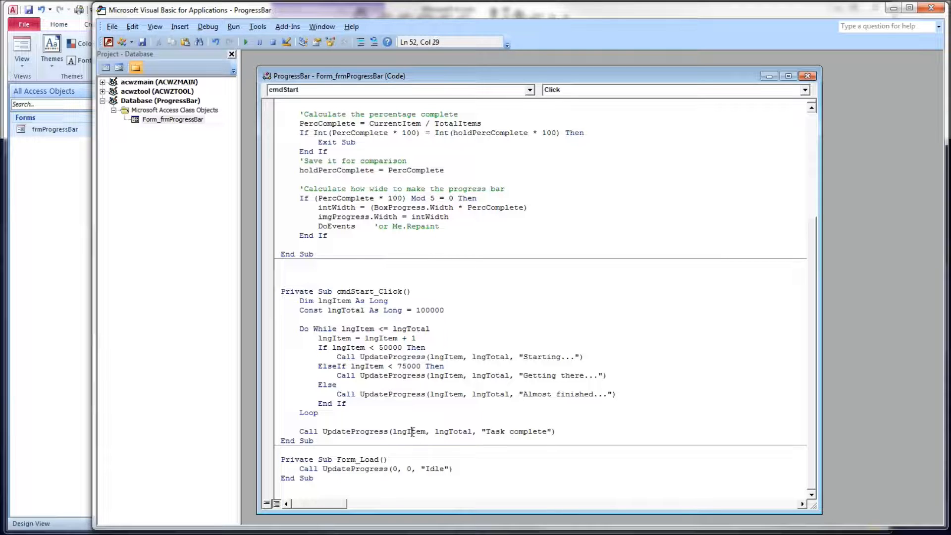
{"action": "double_click", "coordinate": [451, 431]}
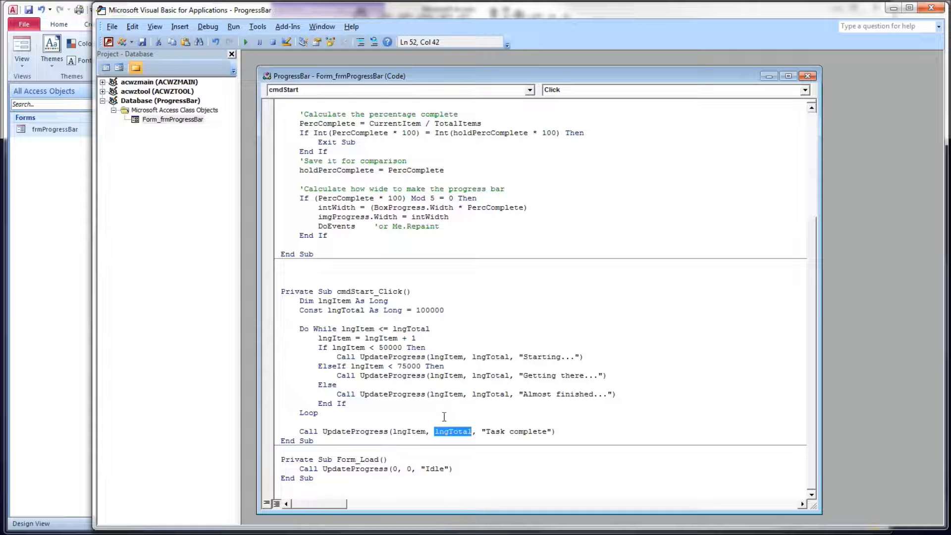
{"action": "left_click", "coordinate": [457, 431]}
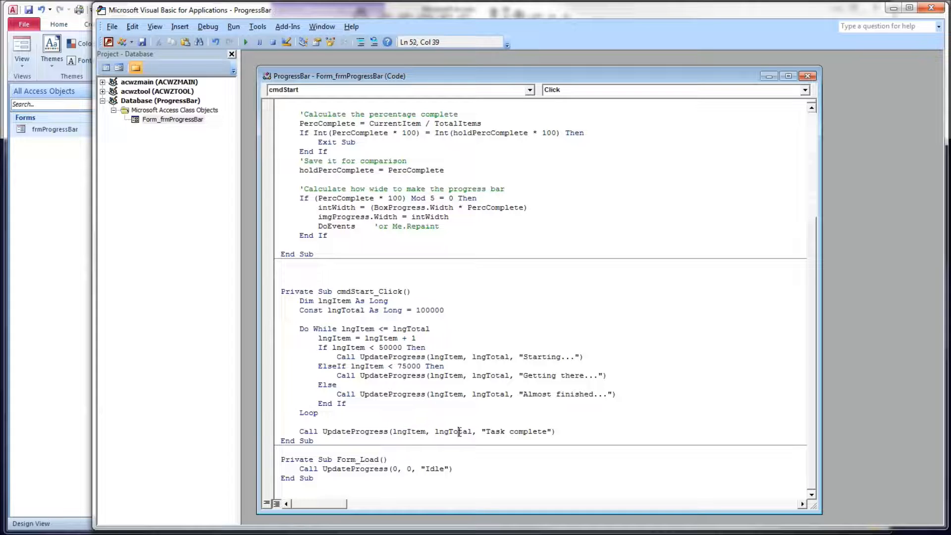
{"action": "double_click", "coordinate": [452, 431]}
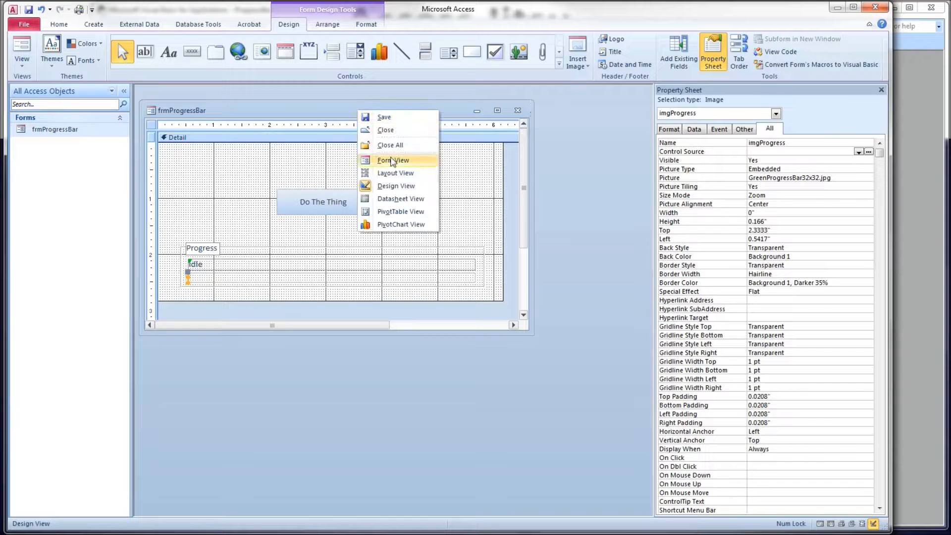
Step: Run frmProgressBar in Form View and let Do The Thing fill the bar
{"action": "left_click", "coordinate": [393, 160]}
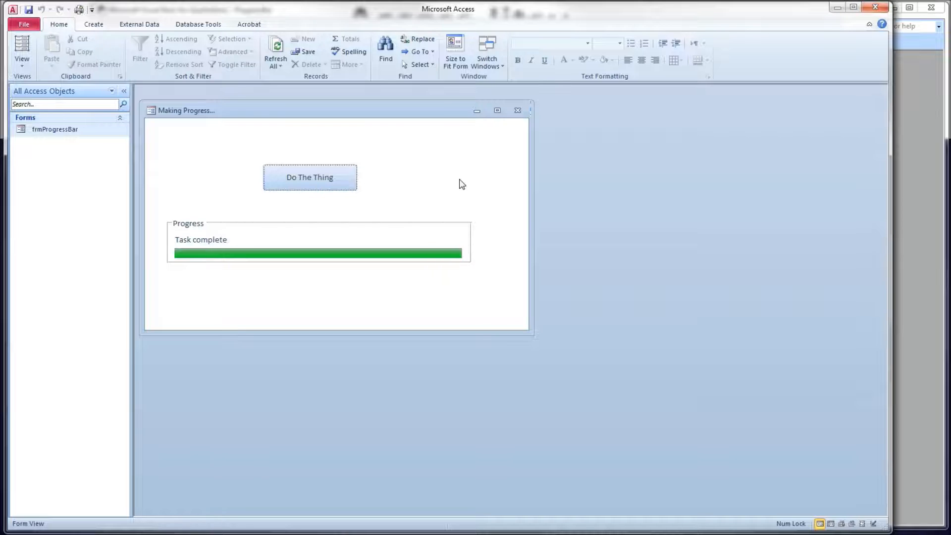
{"action": "mouse_move", "coordinate": [471, 176]}
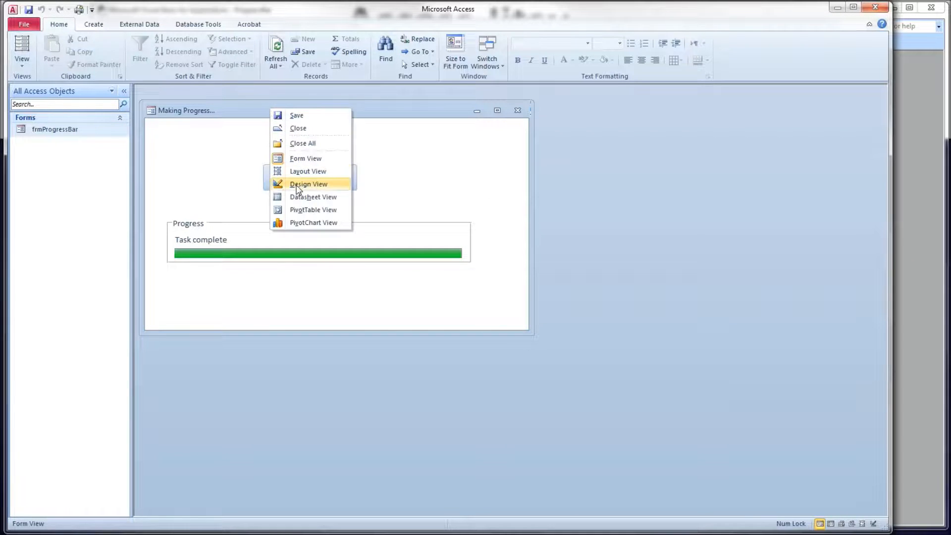
Step: Switch frmProgressBar to Design View and select all the progress bar controls
{"action": "left_click", "coordinate": [308, 184]}
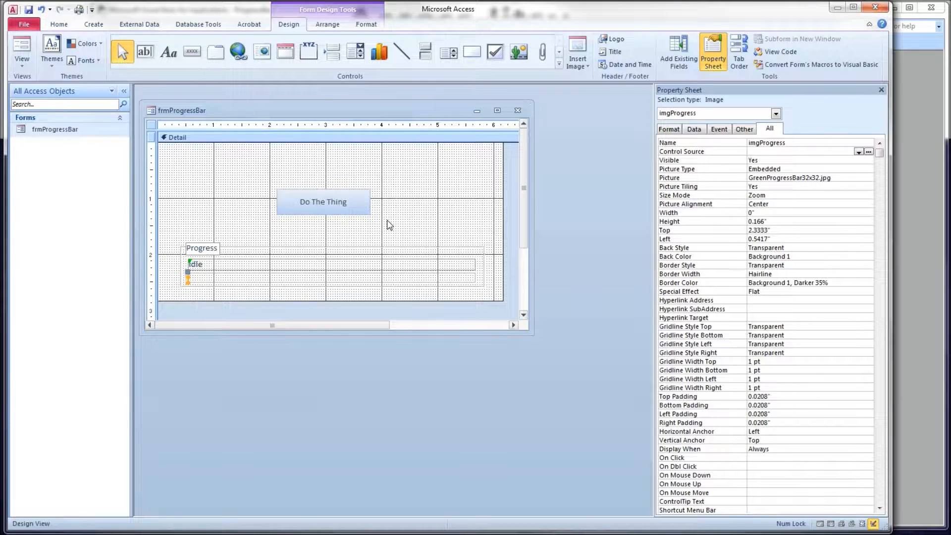
{"action": "mouse_move", "coordinate": [416, 243]}
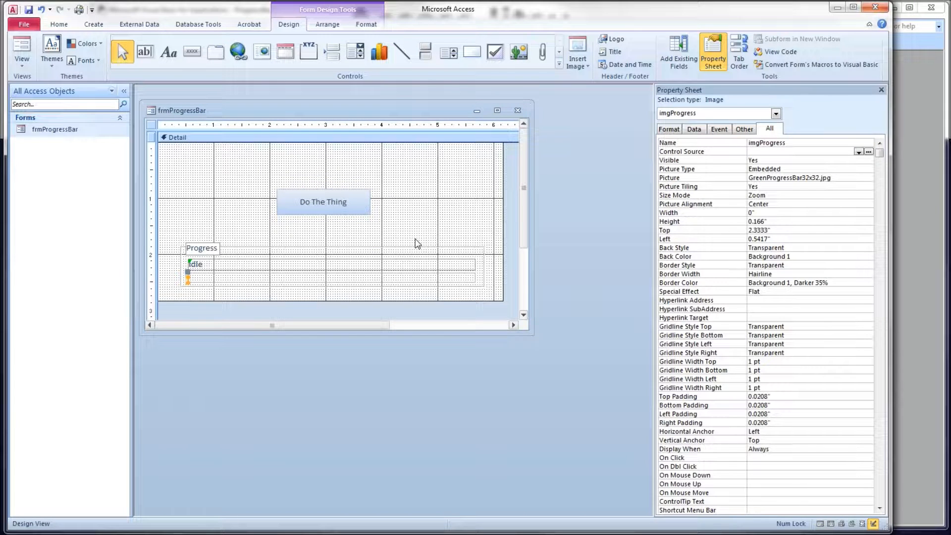
{"action": "mouse_move", "coordinate": [399, 235]}
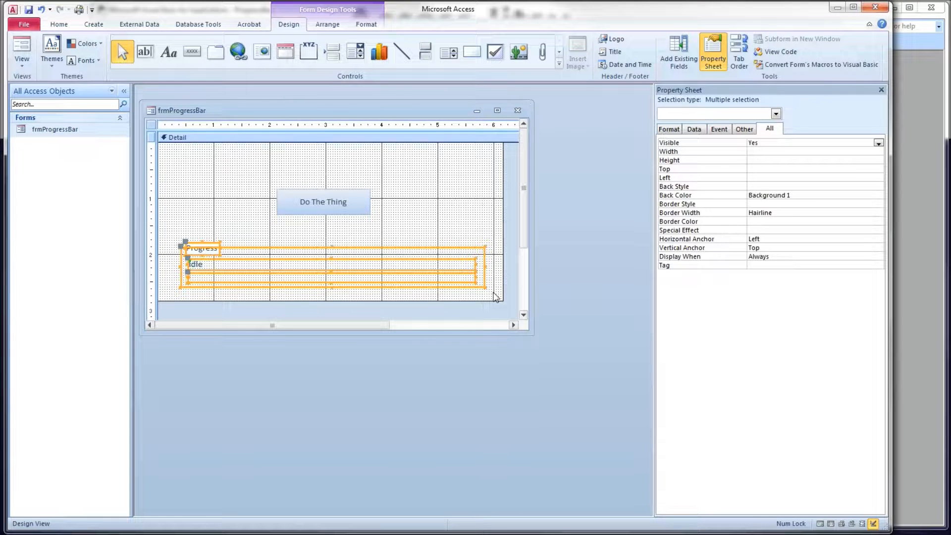
{"action": "left_click", "coordinate": [778, 52]}
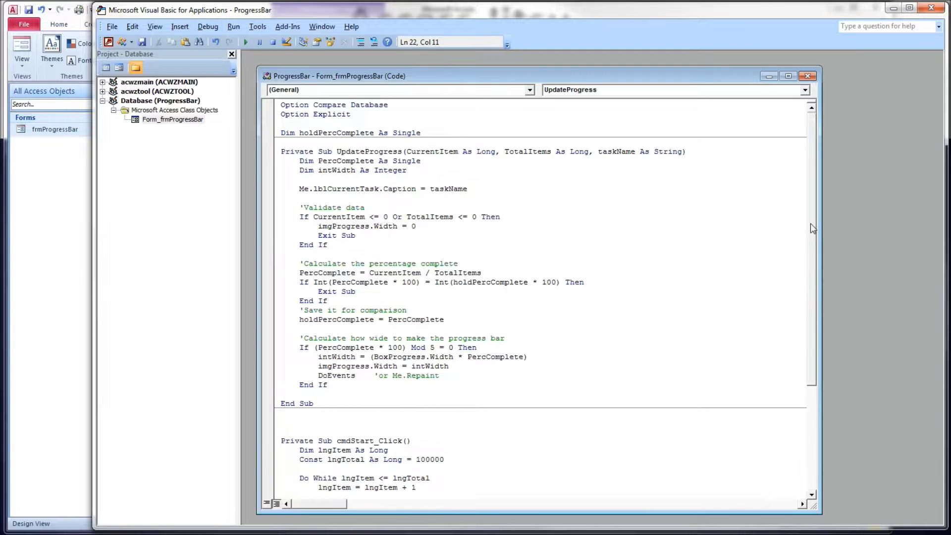
Step: Review the intWidth bar-width calculation line and the loop's UpdateProgress calls
{"action": "scroll", "scroll_direction": "down", "scroll_amount": 3}
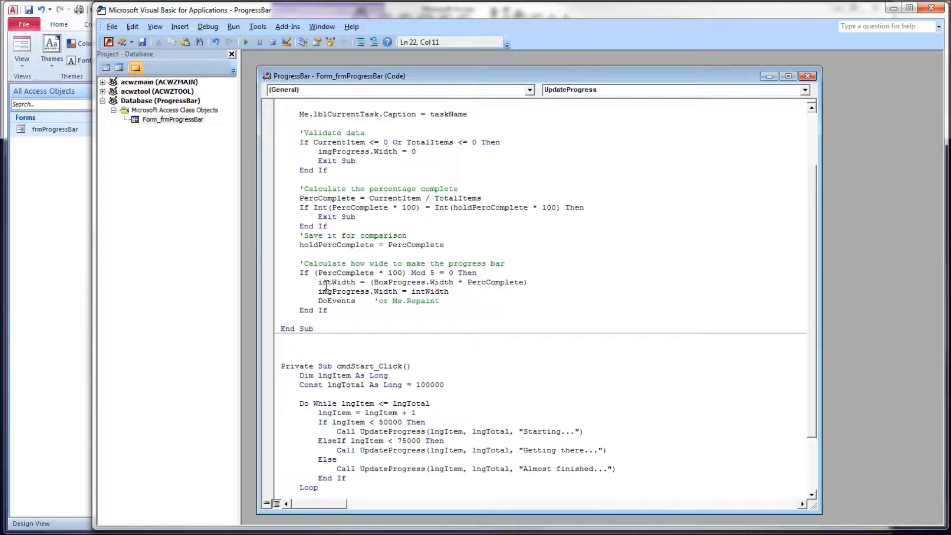
{"action": "triple_click", "coordinate": [400, 282]}
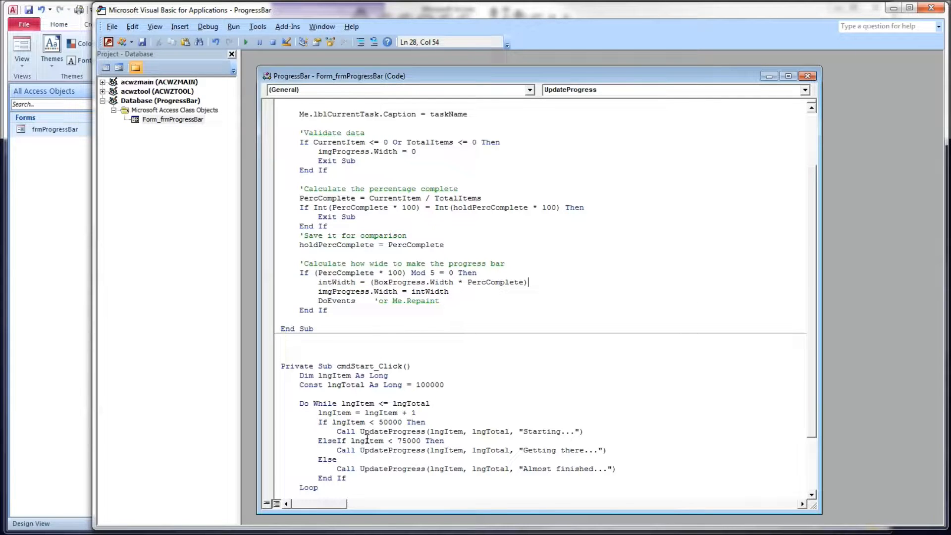
{"action": "left_click", "coordinate": [539, 431]}
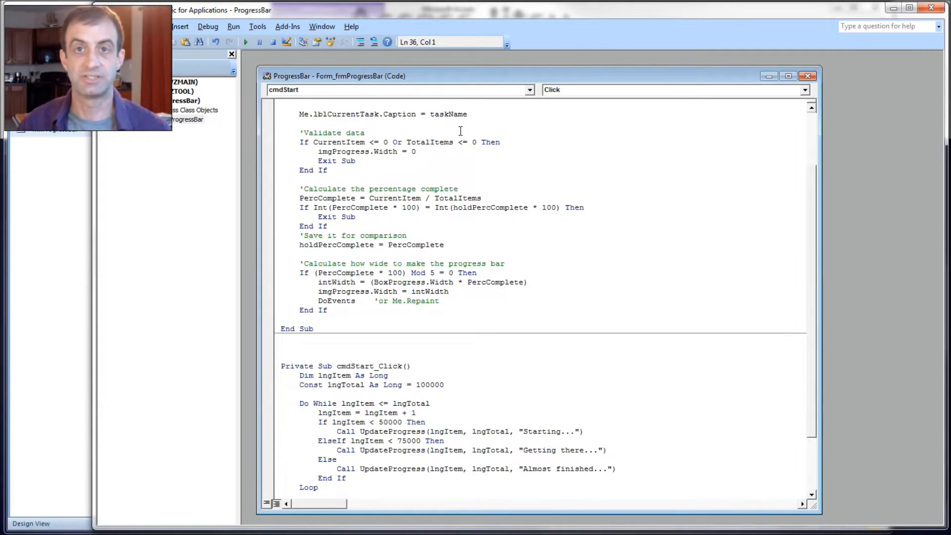
{"action": "left_click", "coordinate": [280, 356]}
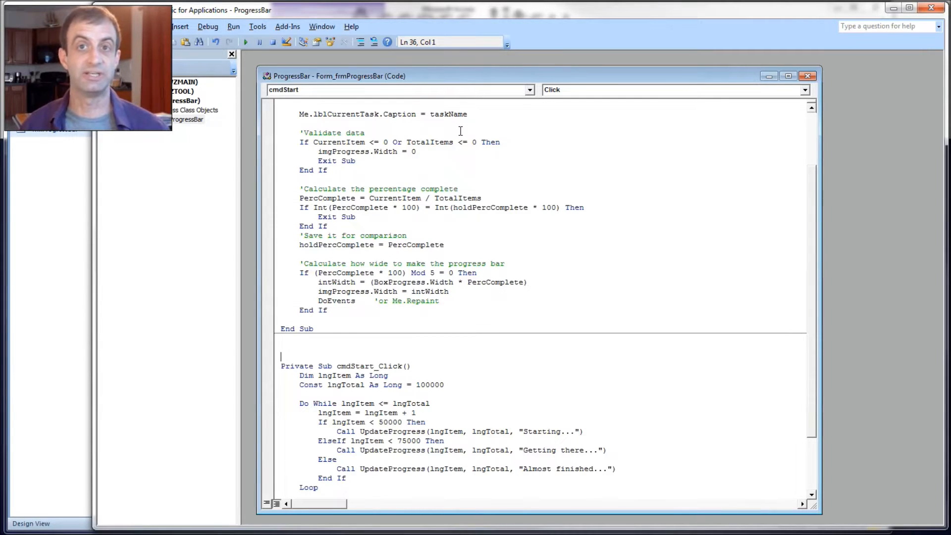